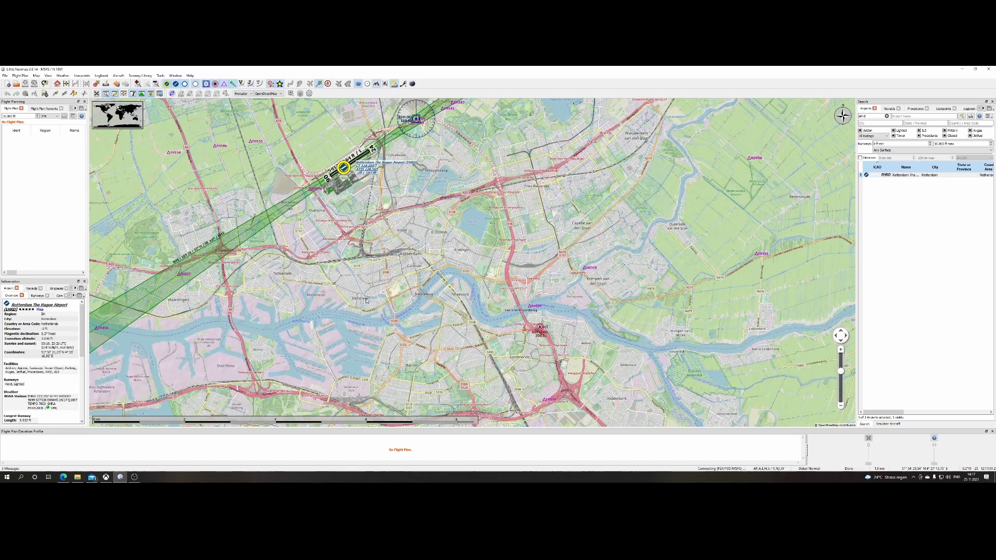
mouse_move(397, 326)
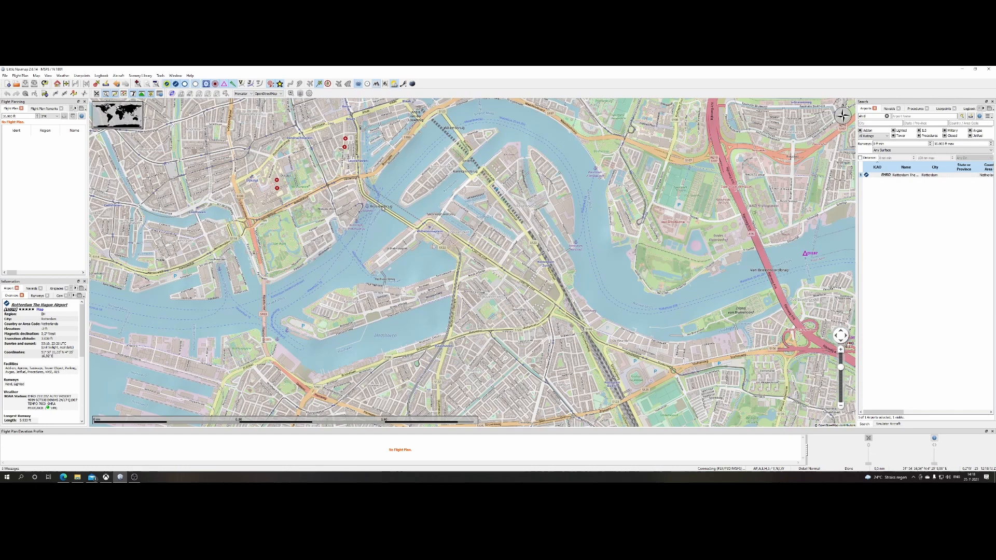
Start adding a userpoint at a central Rotterdam map spot, then cancel the blank form
right_click(384, 209)
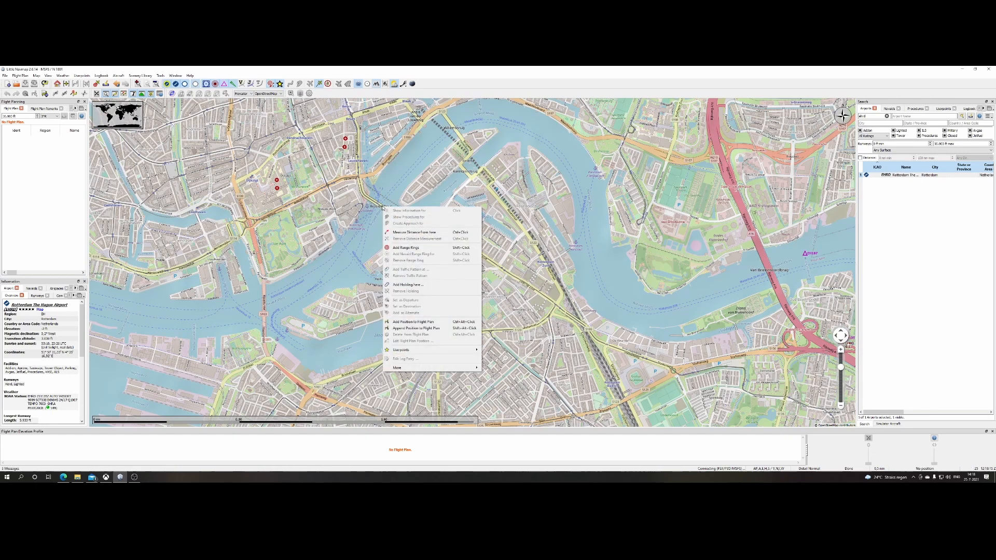
mouse_move(400, 349)
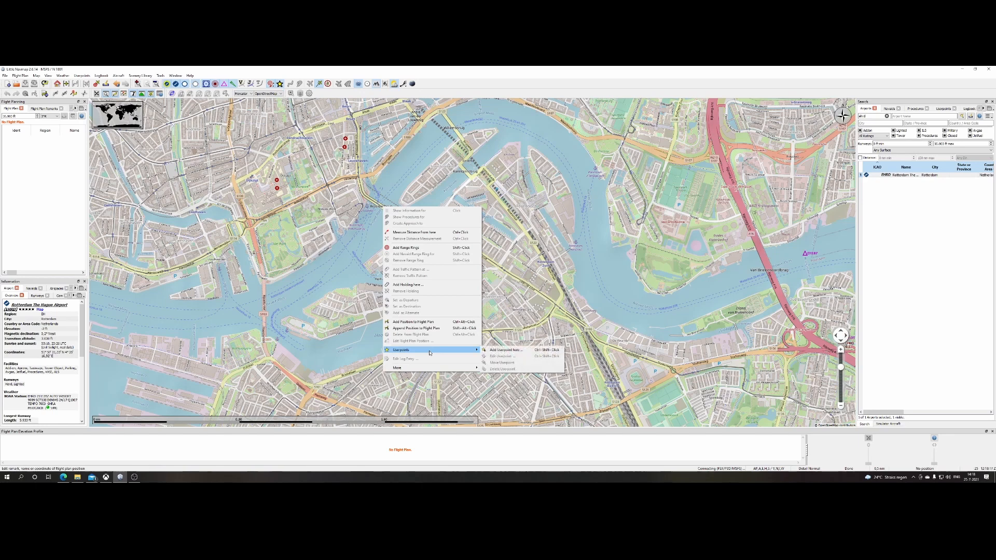
mouse_move(505, 349)
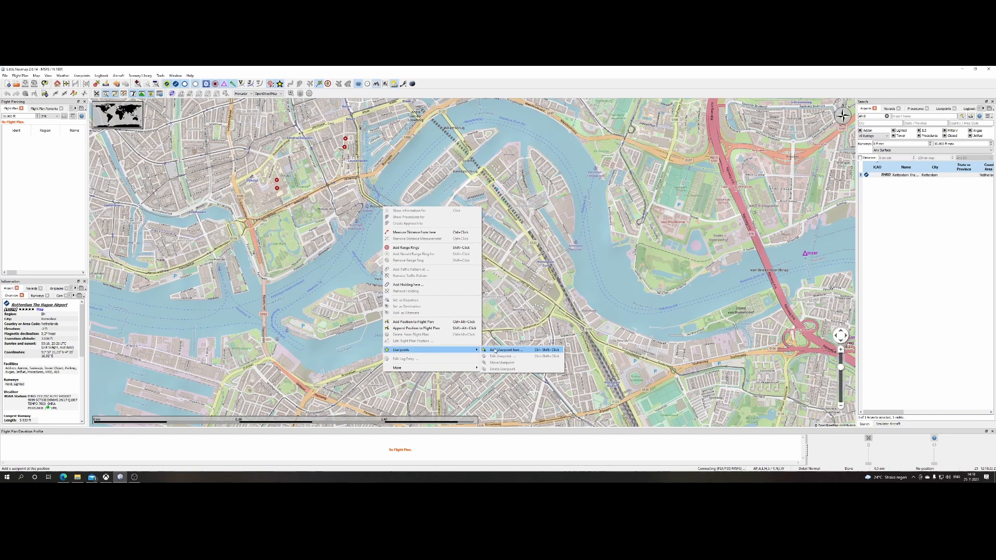
left_click(502, 350)
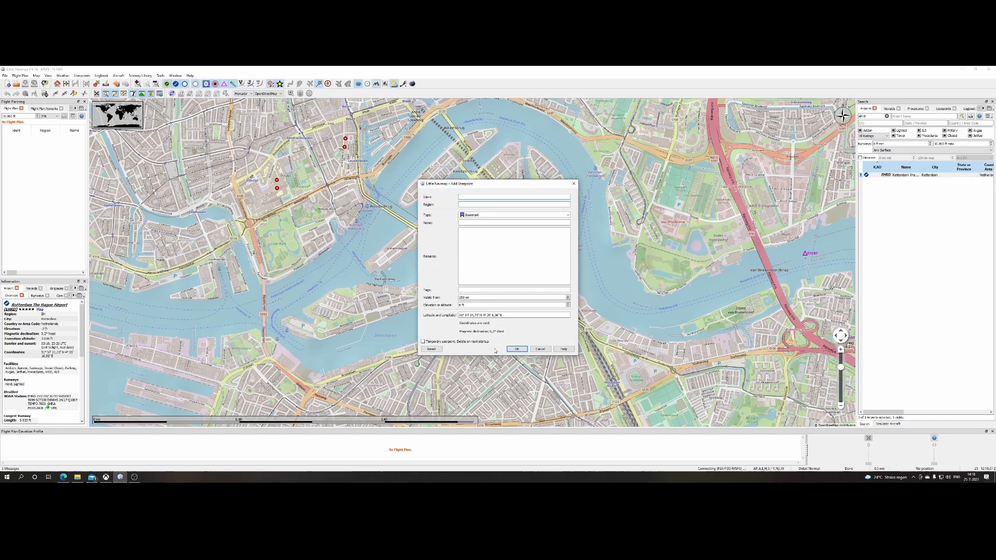
left_click(540, 349)
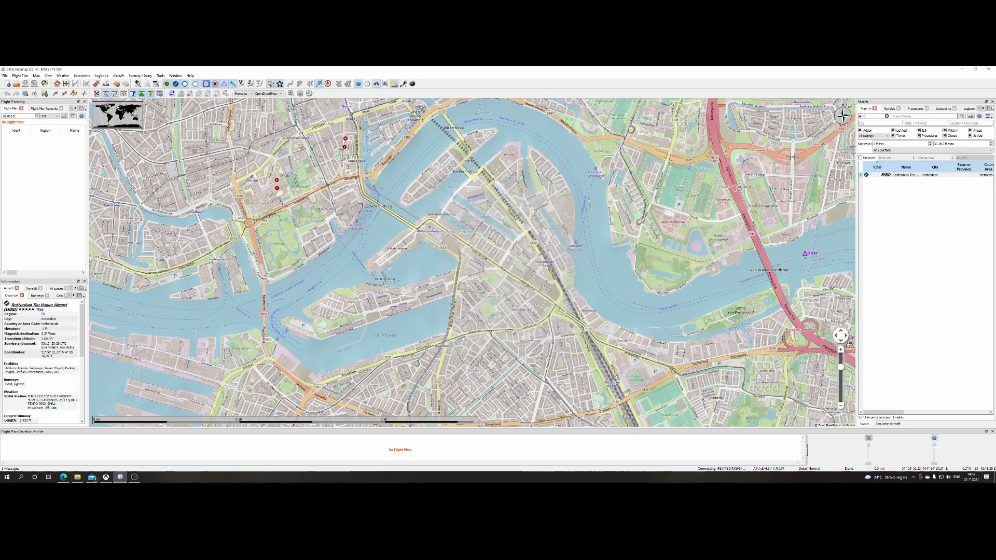
Look over the Userpoints menu commands, then reopen the add-userpoint form at the same spot
left_click(81, 75)
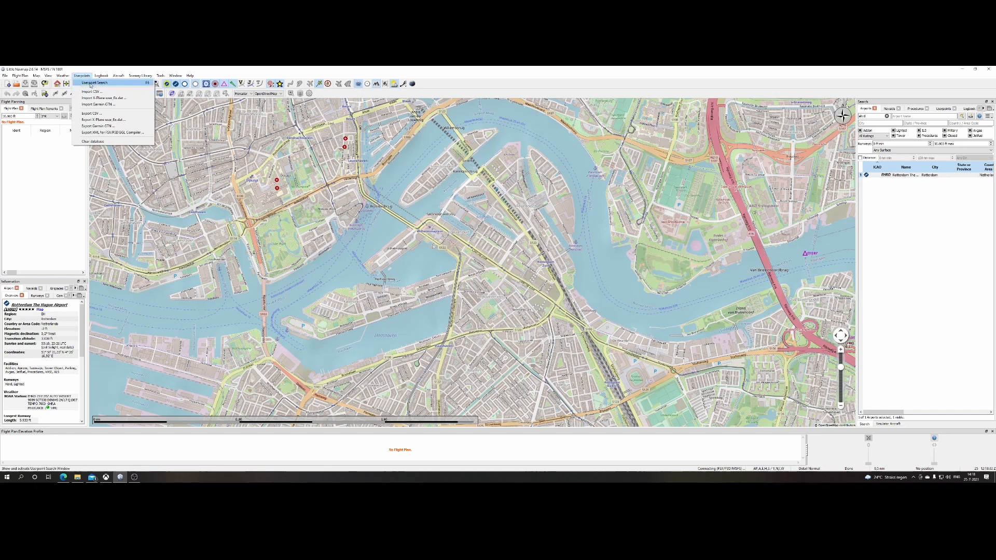
left_click(118, 75)
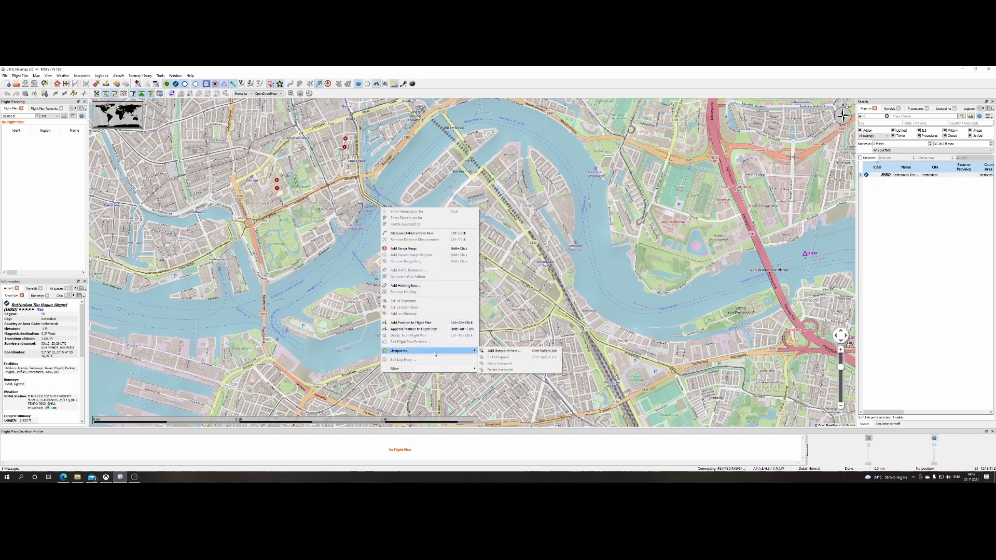
mouse_move(505, 350)
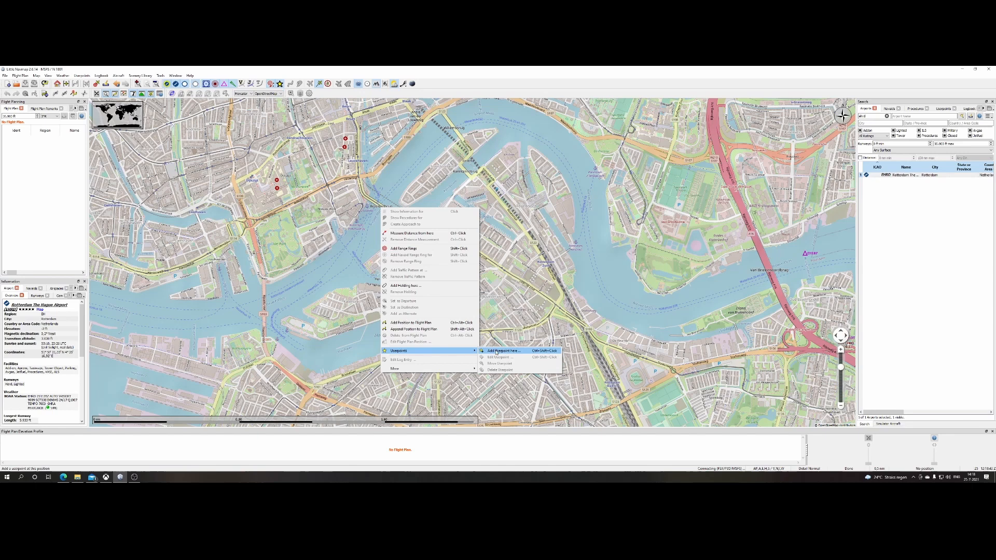
left_click(503, 350)
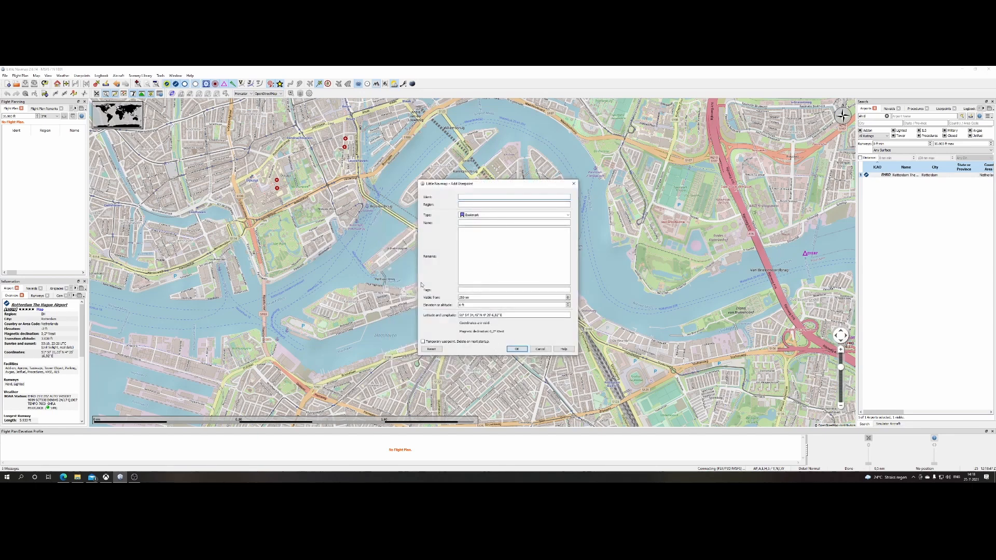
Drop down the userpoint Type list in the form and scroll through the available types
left_click(512, 196)
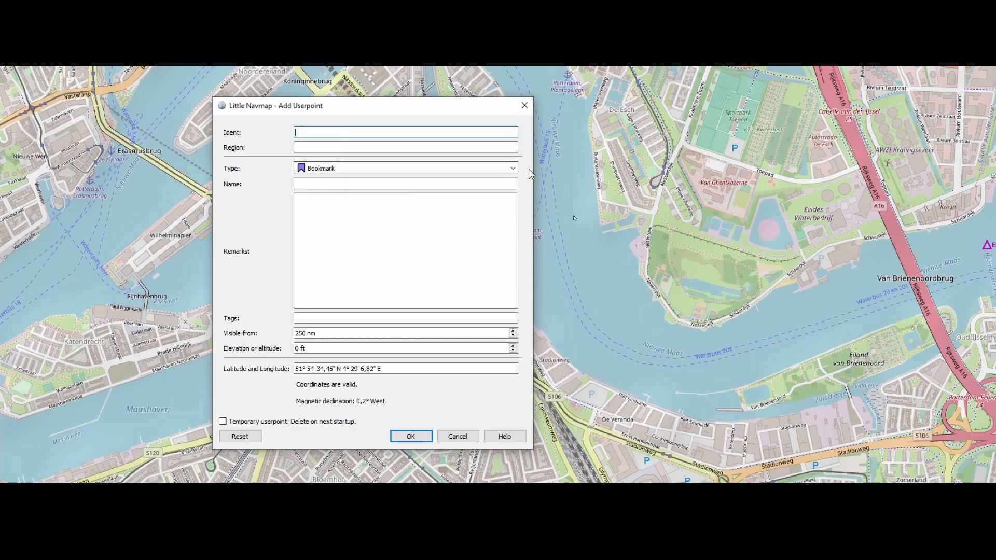
mouse_move(512, 169)
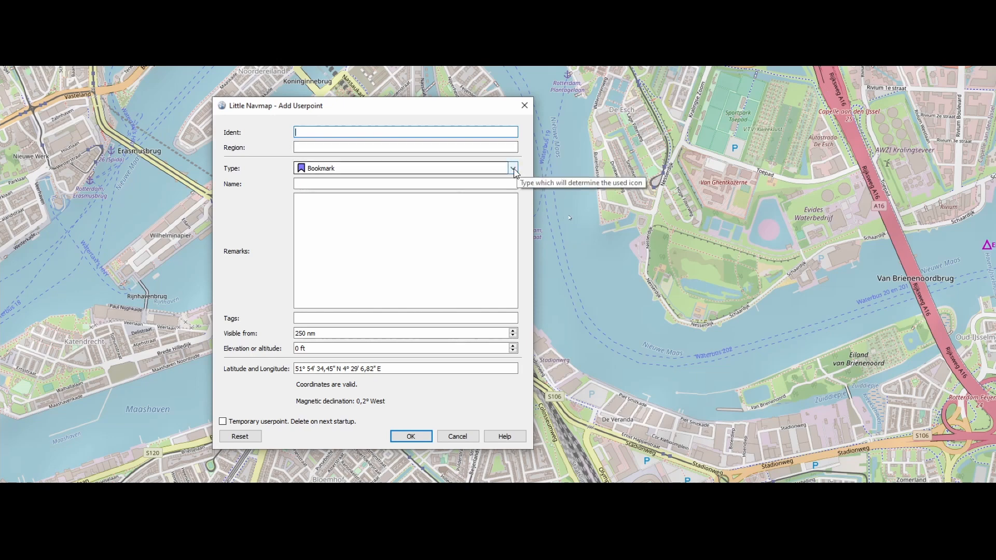
left_click(512, 168)
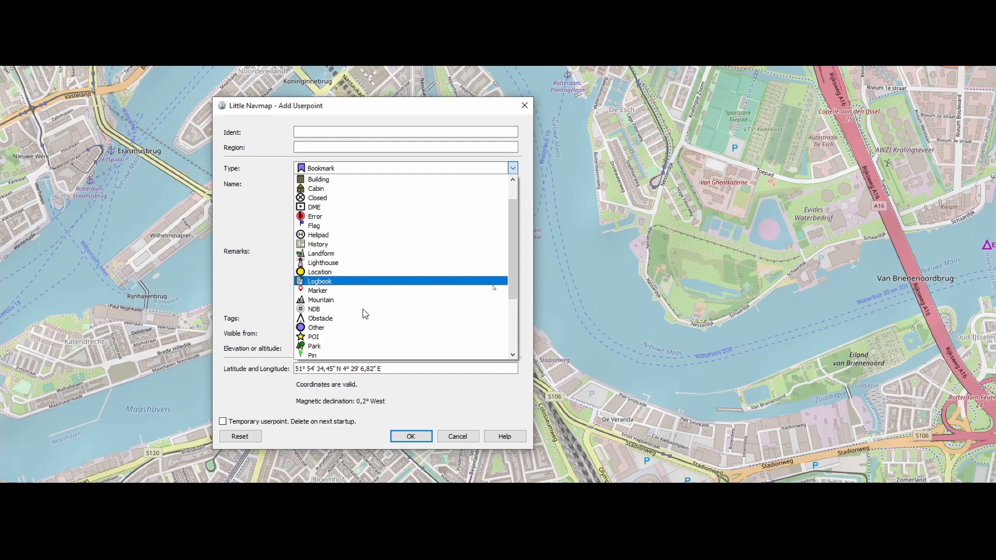
scroll("down", 3)
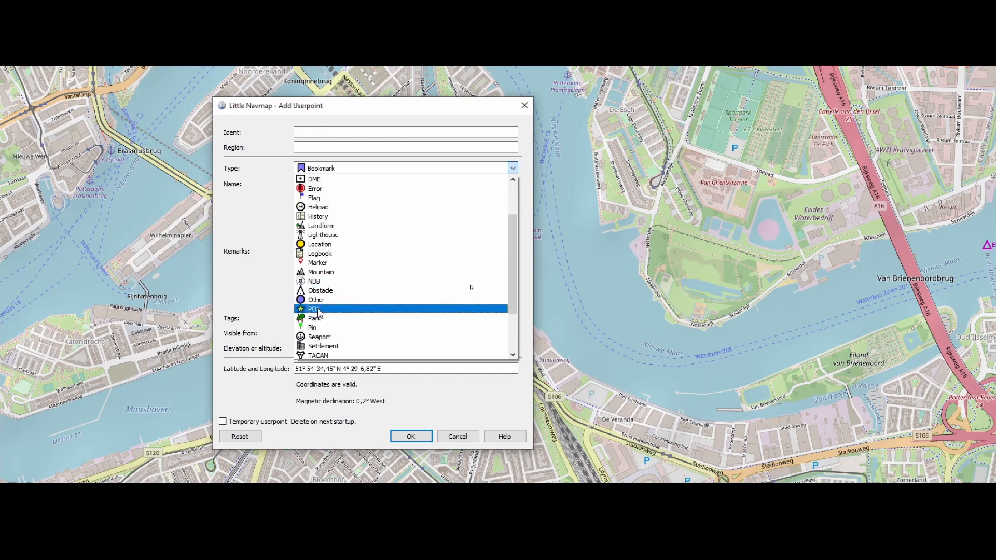
Set type POI, name Erasmusbrug and ident ERBRG for the new userpoint
left_click(312, 309)
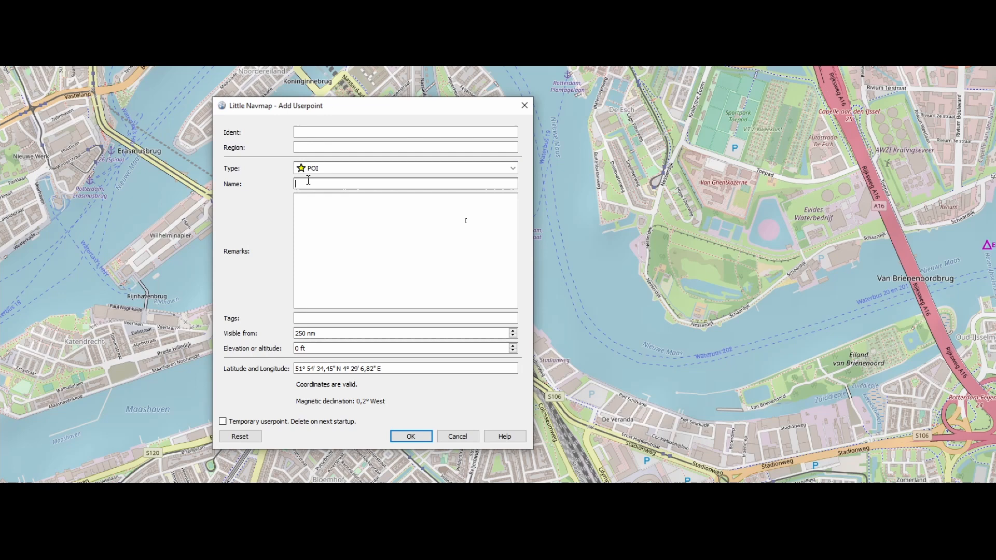
type("Erasmusb")
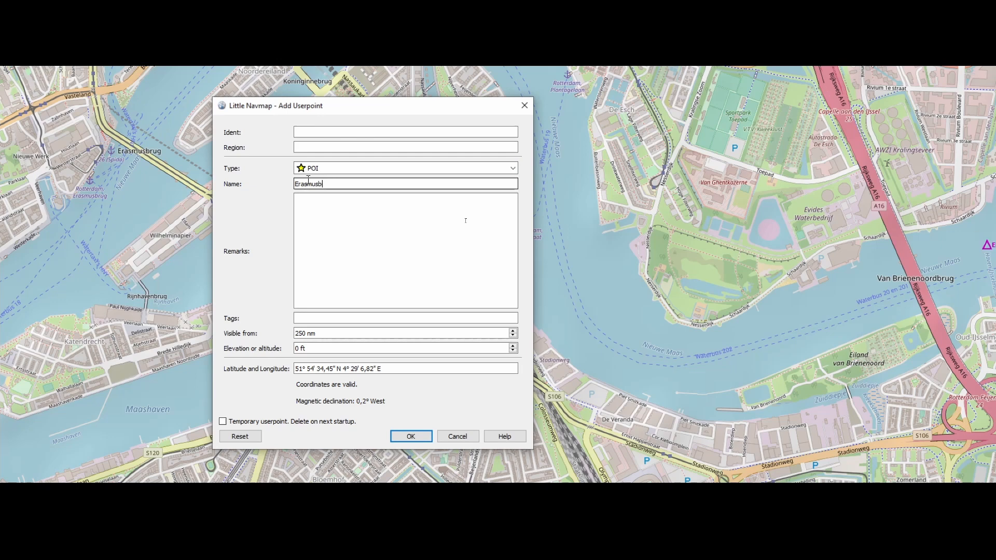
type("rug")
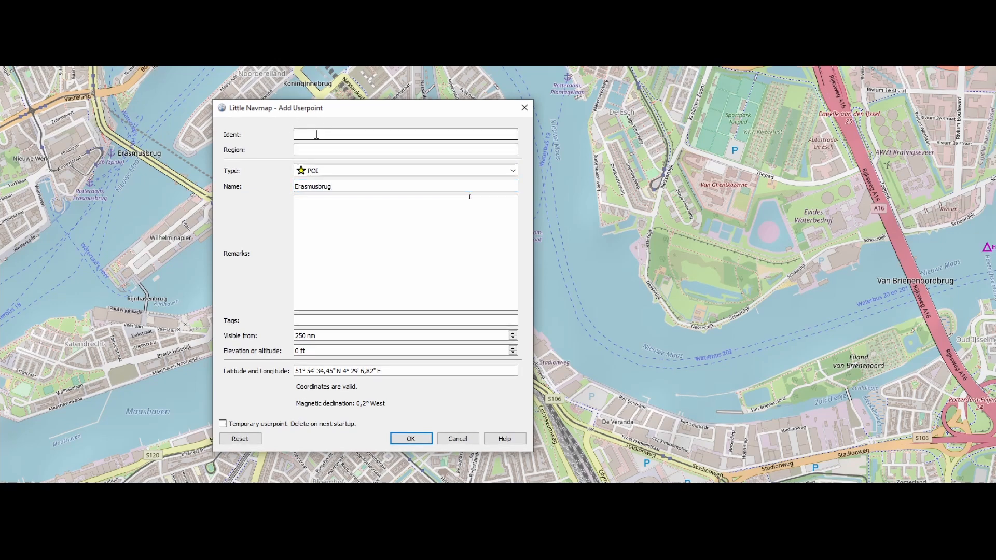
left_click(405, 134)
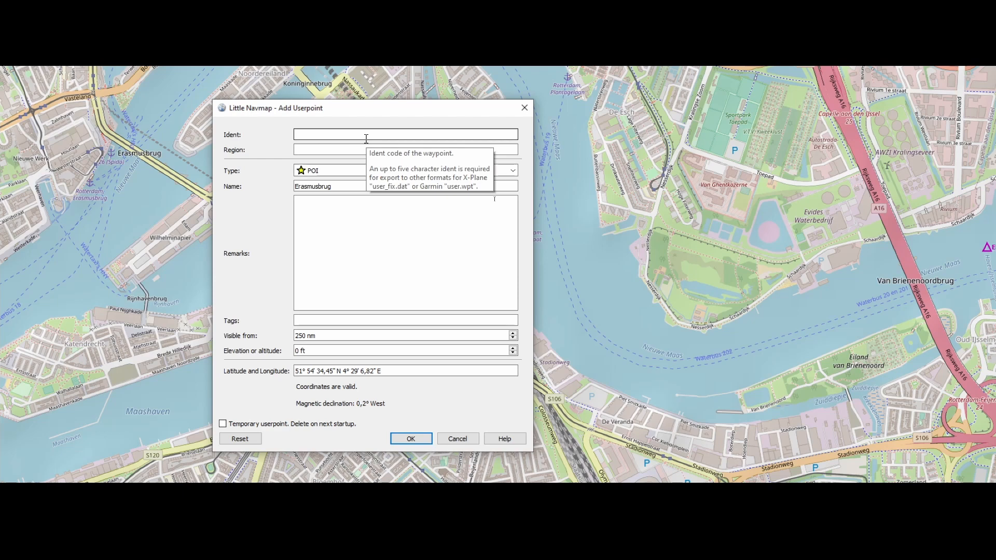
type("ERBRG")
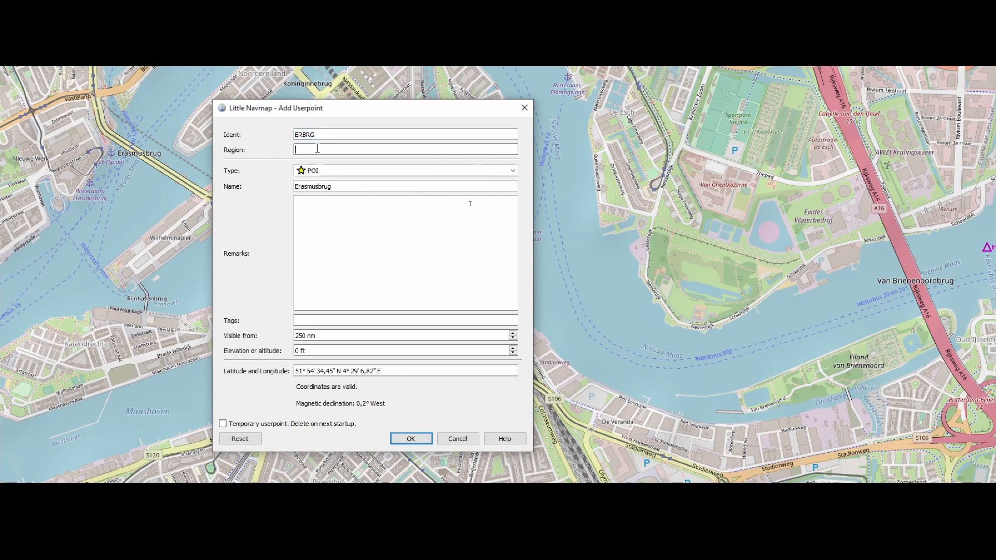
Enter region The Netherlands and tag bridge, trimming a stray trailing s
type("The Netherlands")
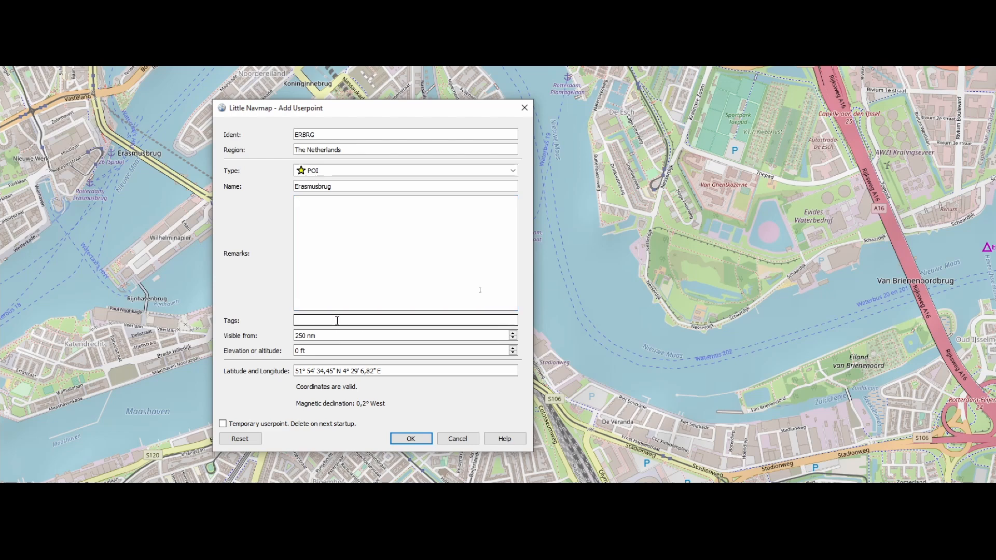
type("bru")
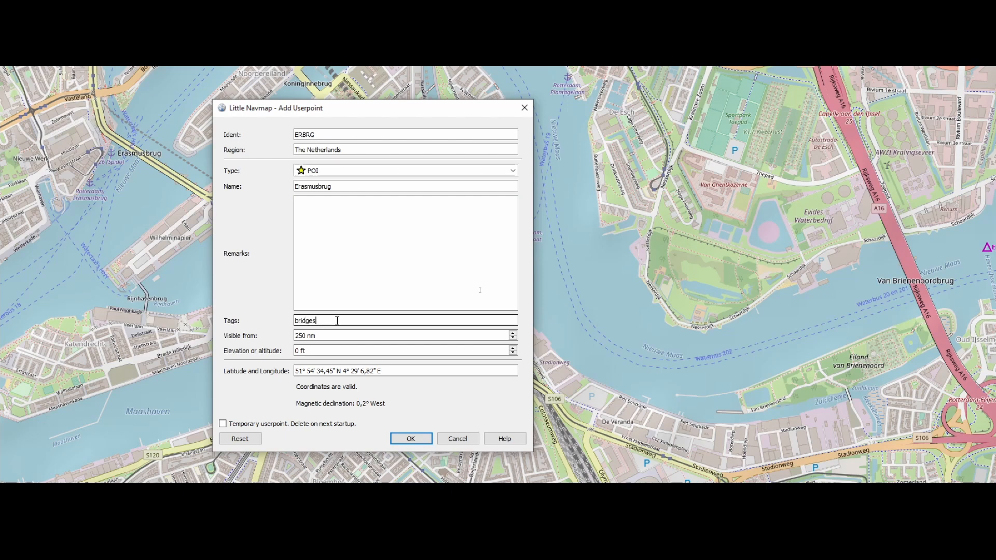
key("BackSpace")
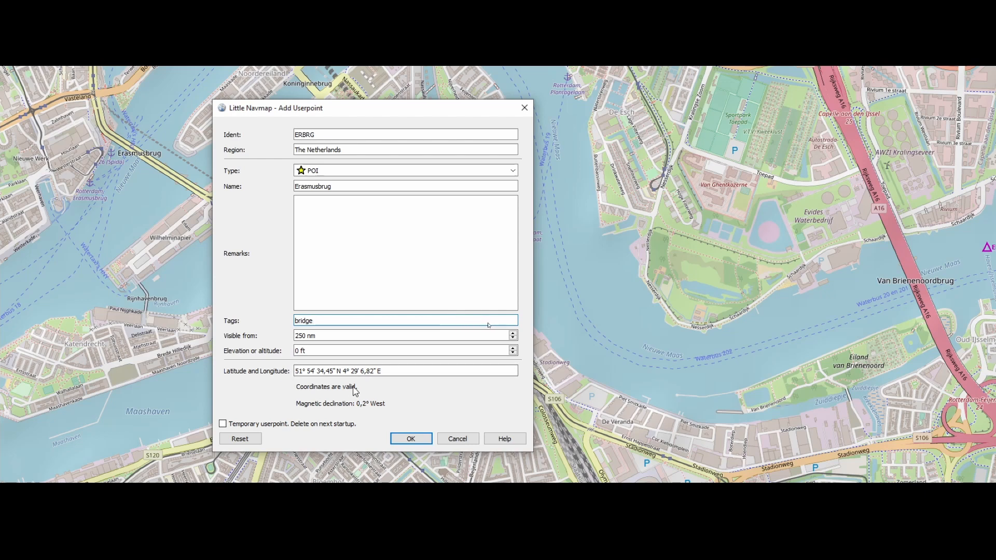
mouse_move(360, 392)
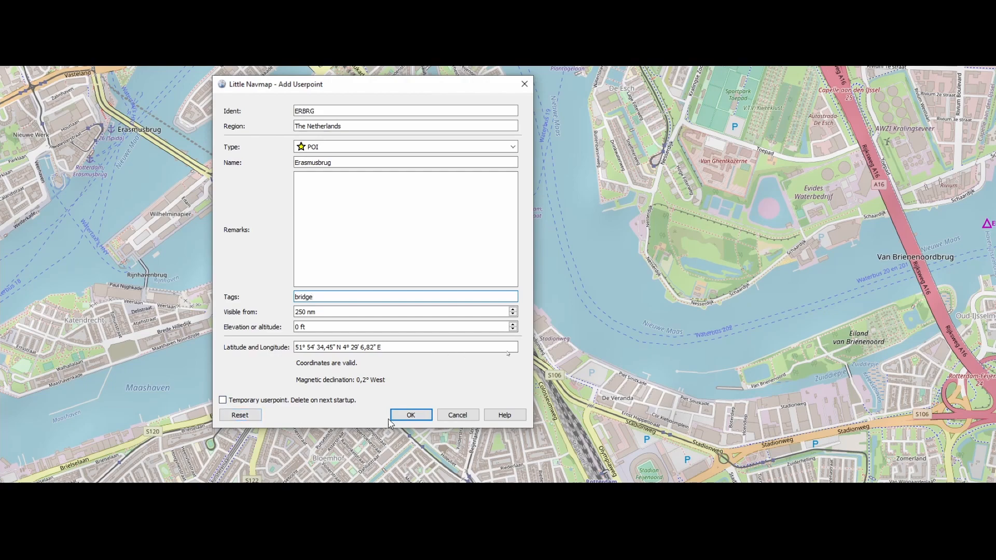
Confirm the form so the ERBRG Erasmusbrug star appears at the bridge on the map
left_click(411, 414)
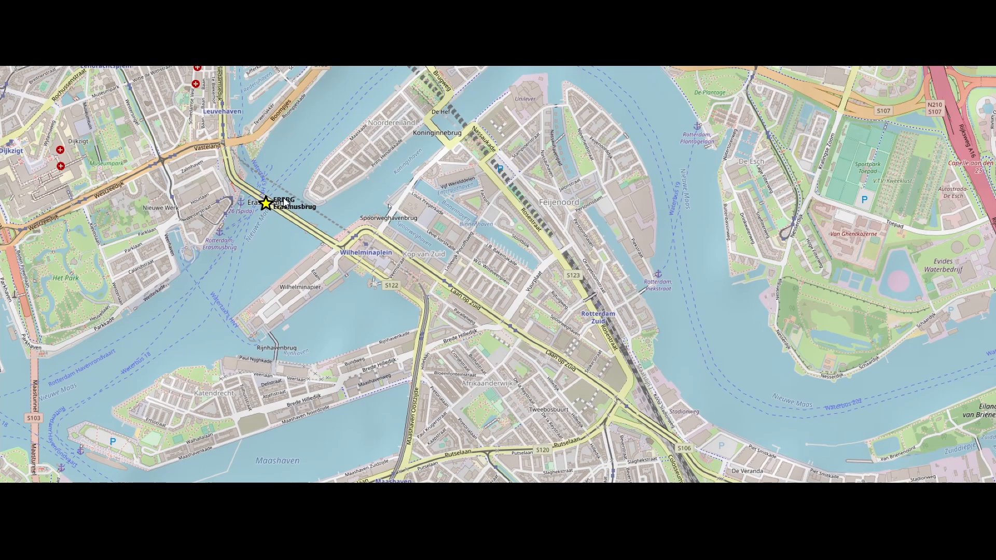
mouse_move(311, 214)
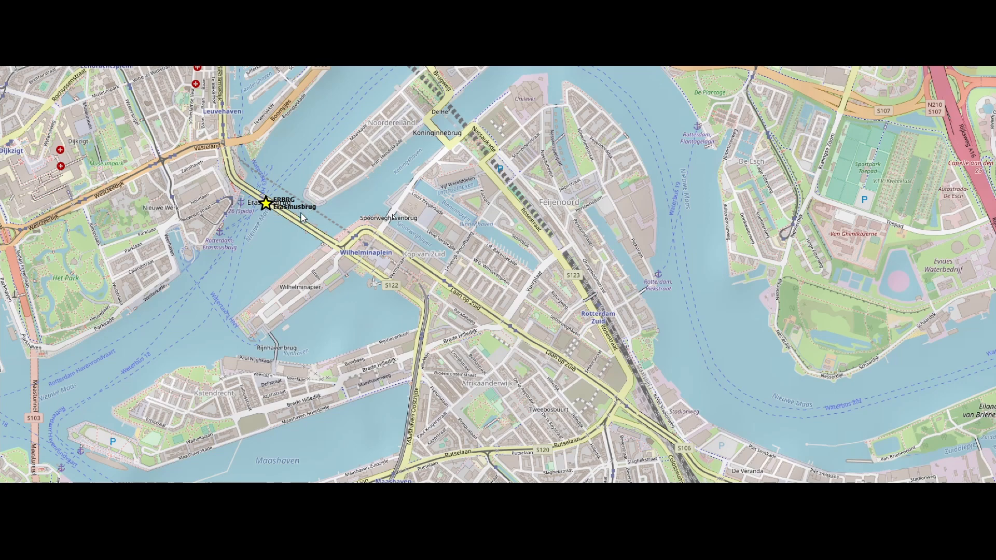
scroll("down", 3)
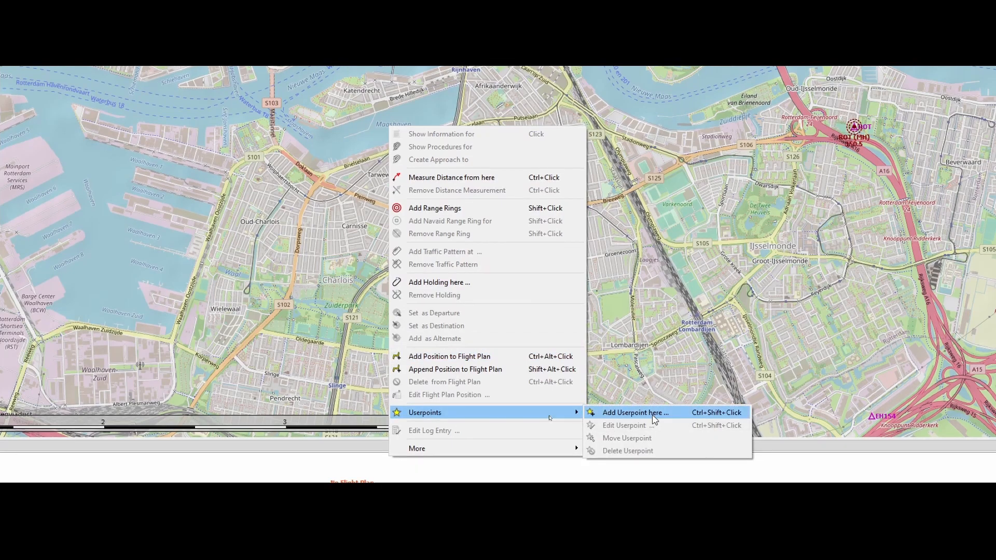
Begin a second userpoint south of the river, prefilled from Erasmusbrug, and drop down its Type list
left_click(634, 412)
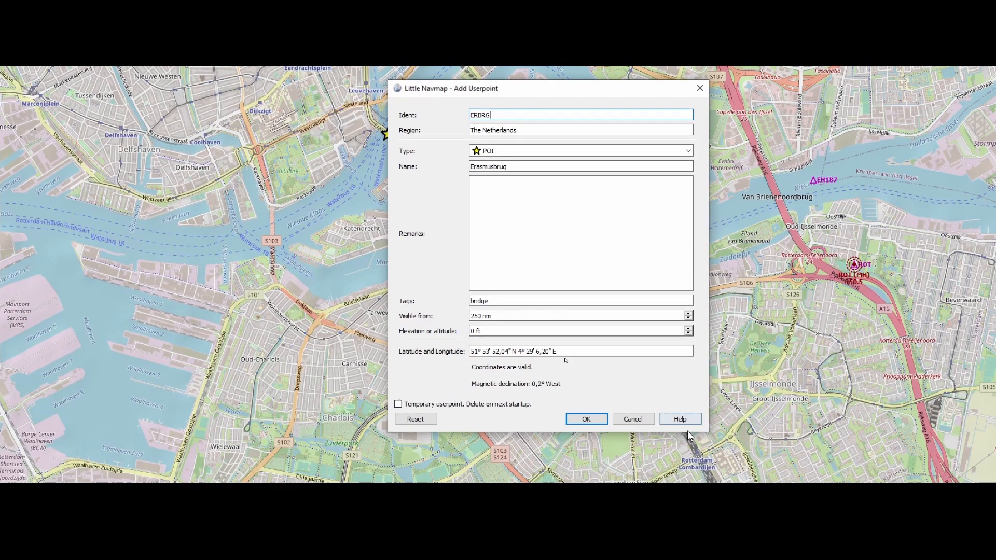
left_click(585, 418)
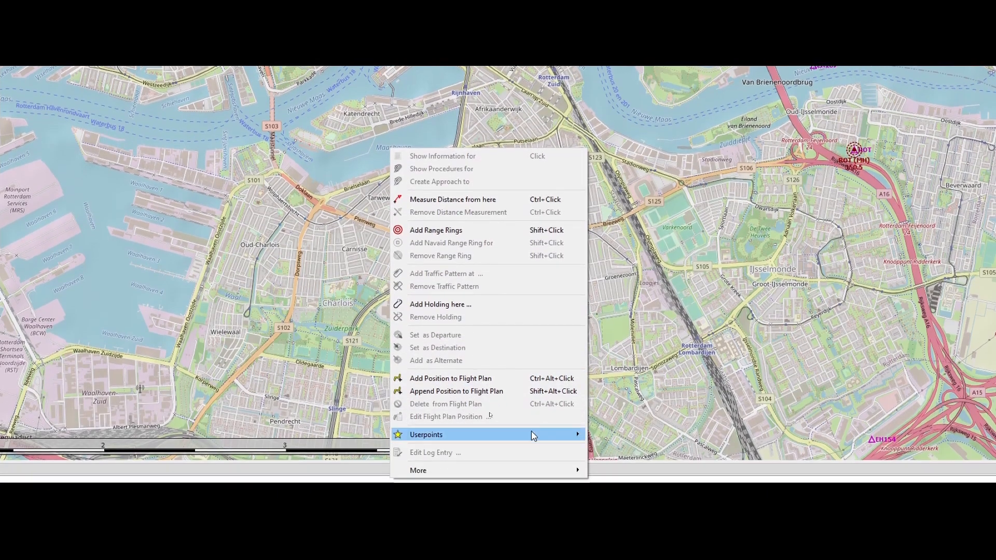
left_click(425, 435)
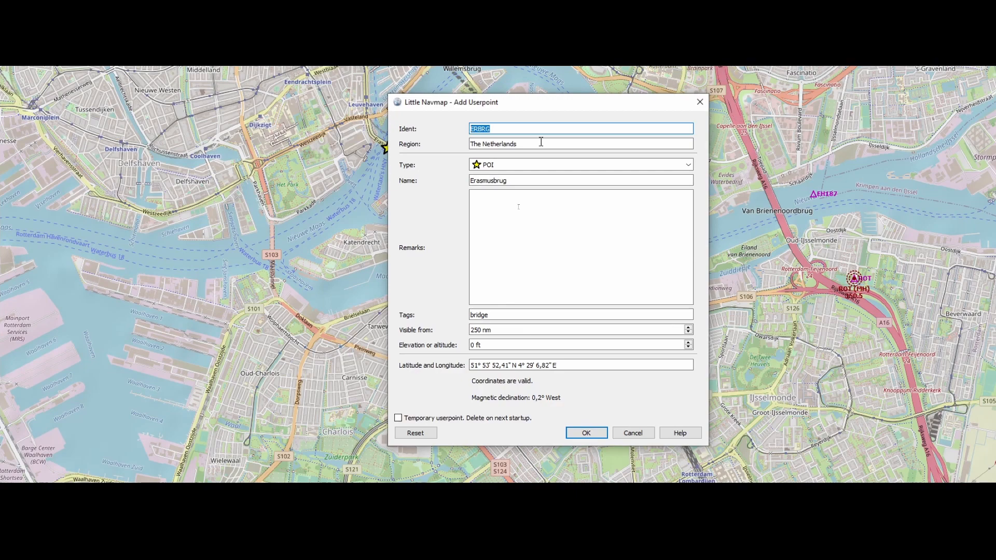
left_click(688, 165)
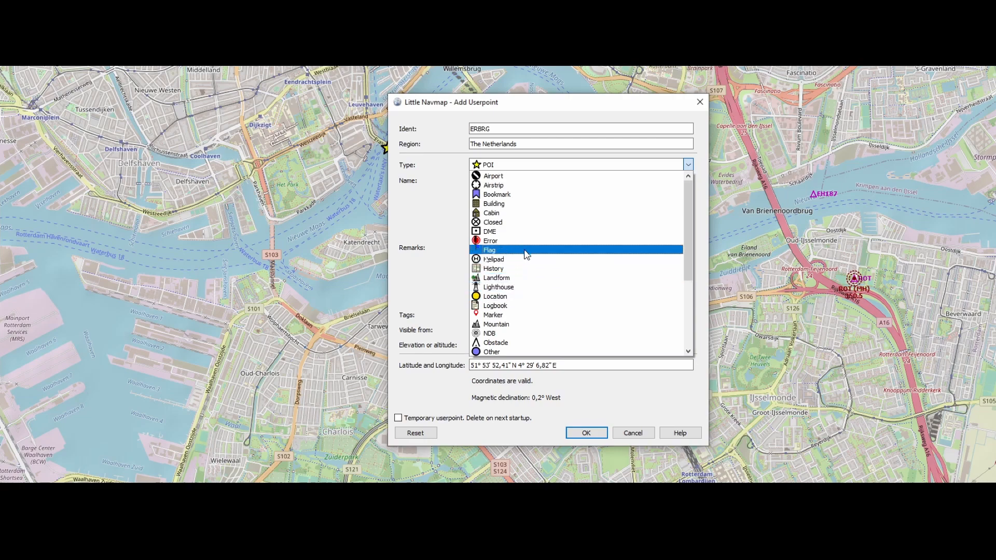
Fill in a Seaport userpoint with ident MSHVN, name Maashaven and tag port
scroll("down", 3)
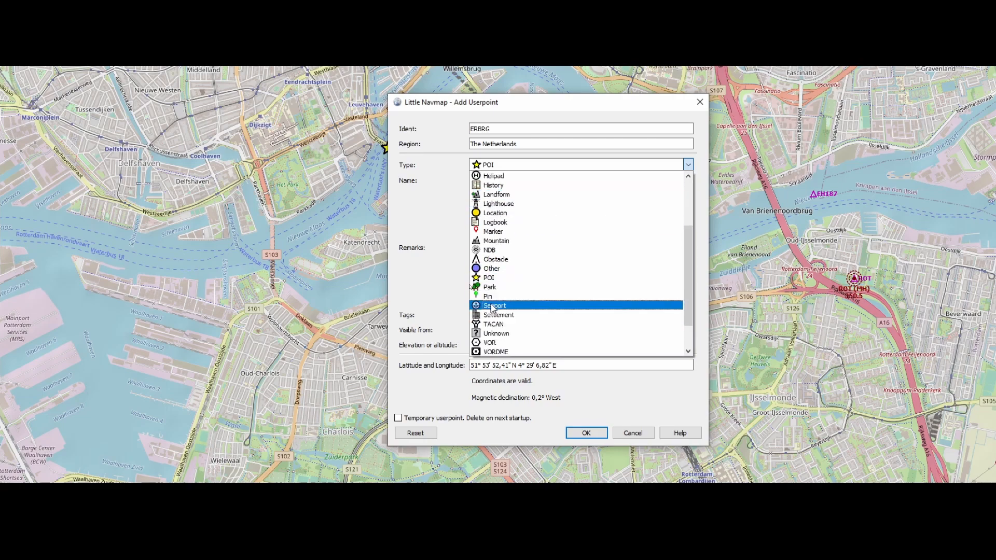
left_click(494, 305)
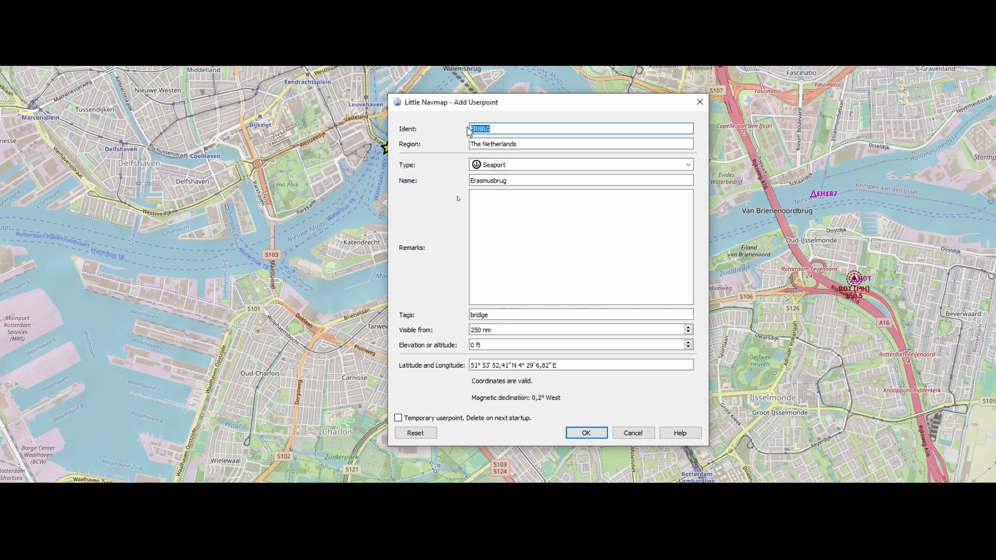
type("MASH")
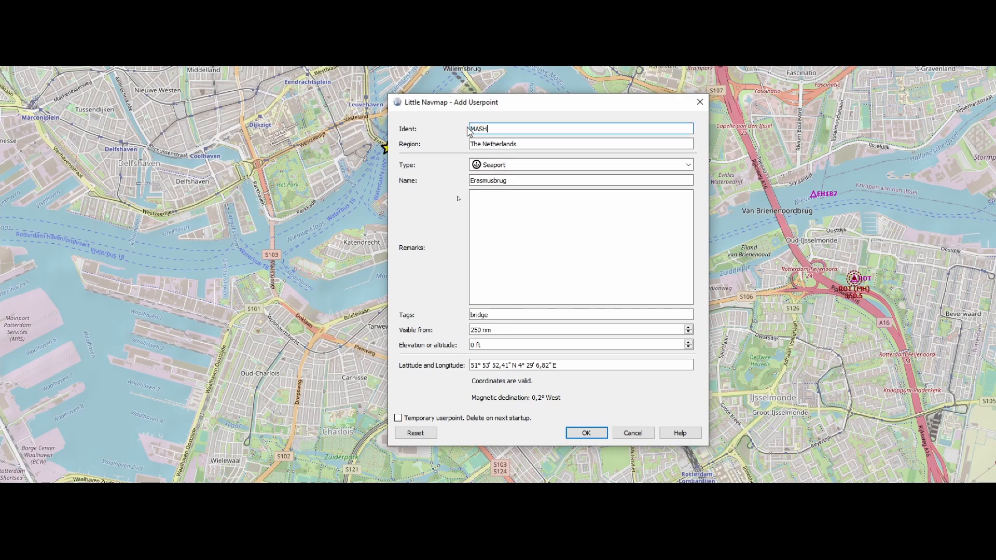
type("MSHv")
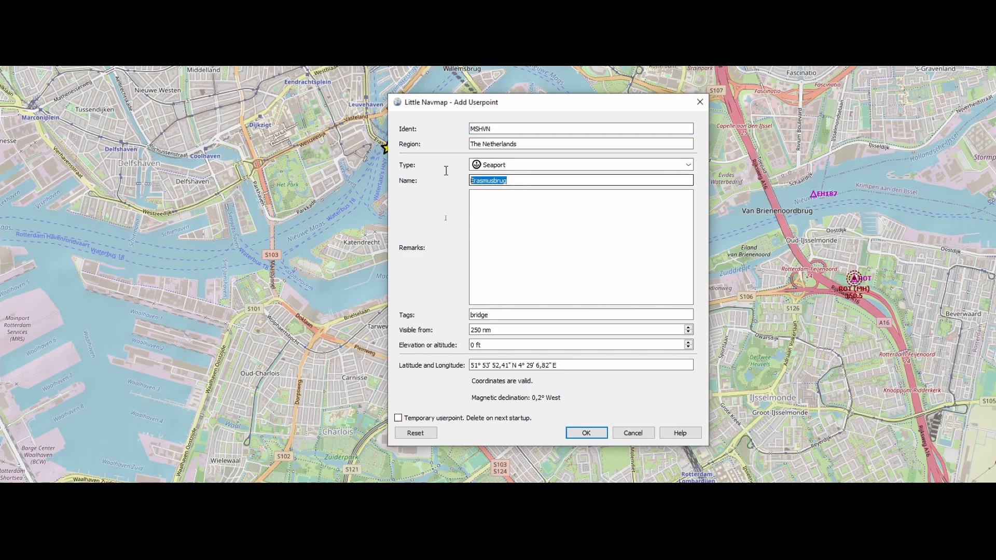
type("Mas")
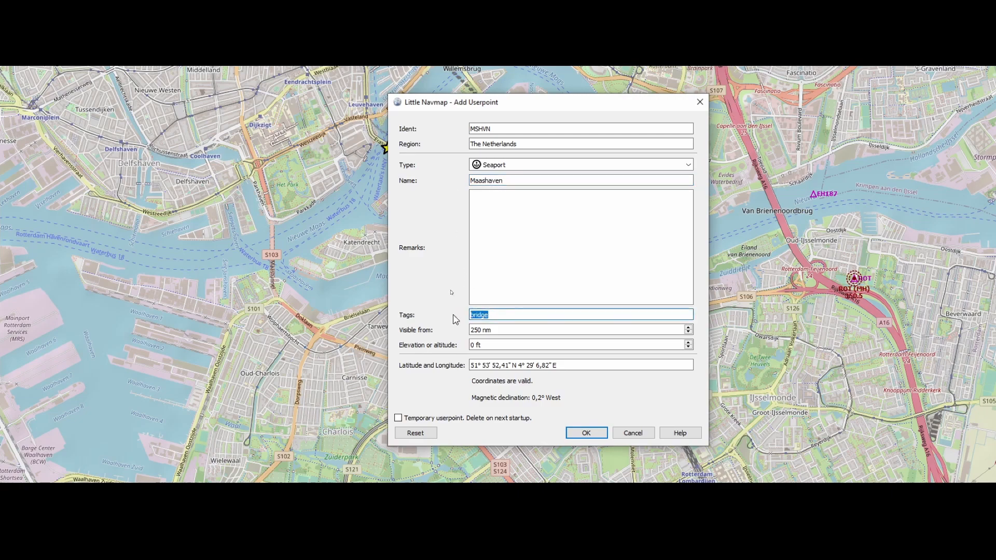
type("port")
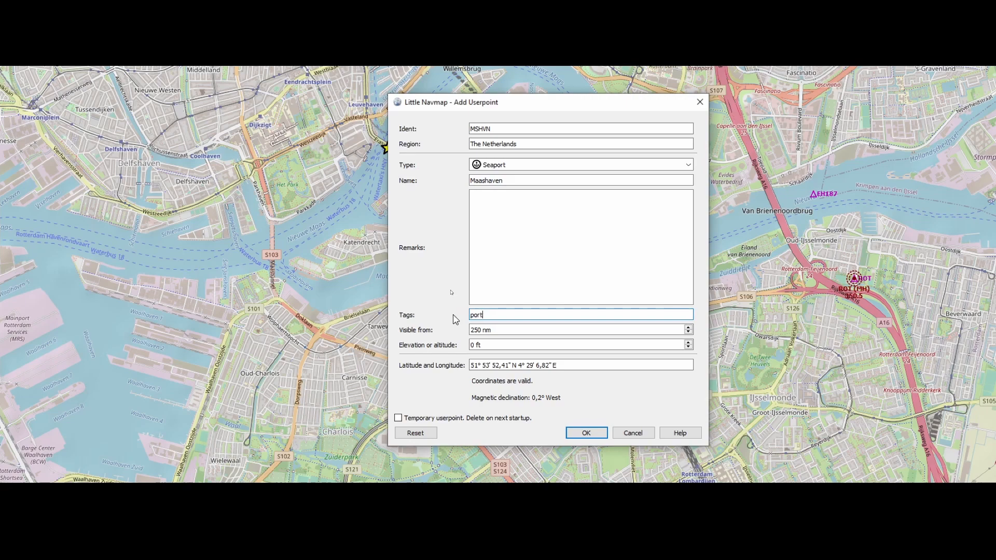
mouse_move(556, 392)
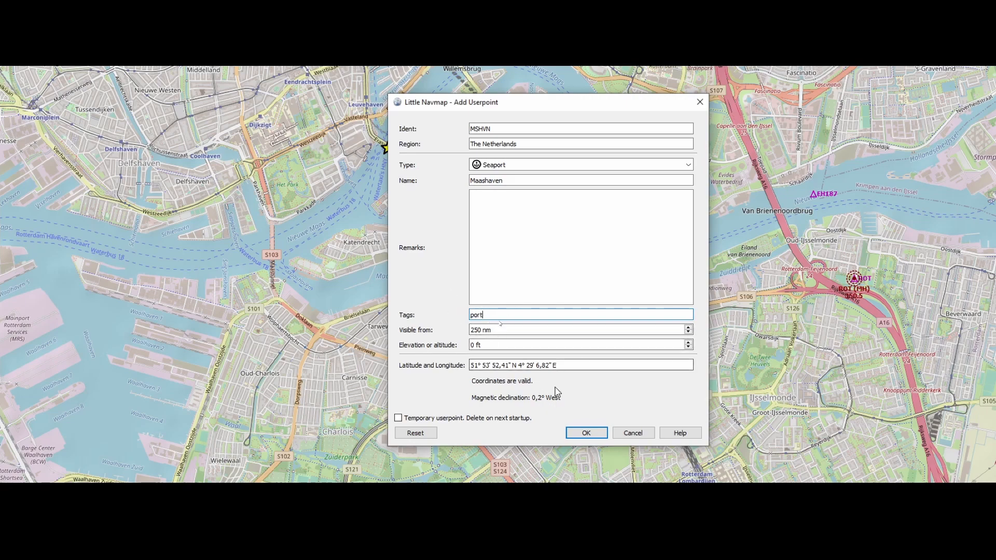
Save the Maashaven userpoint and bring up its details on the map
left_click(585, 432)
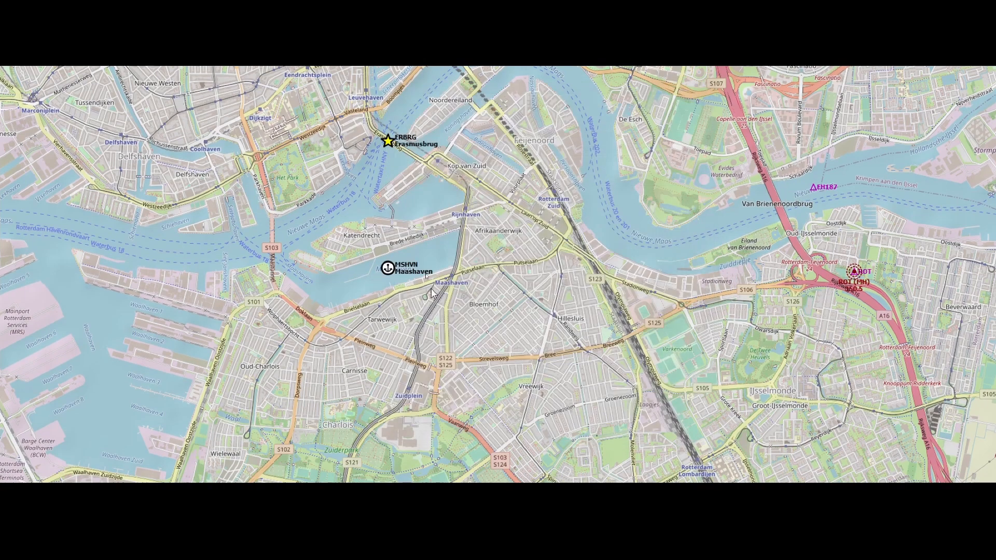
mouse_move(392, 274)
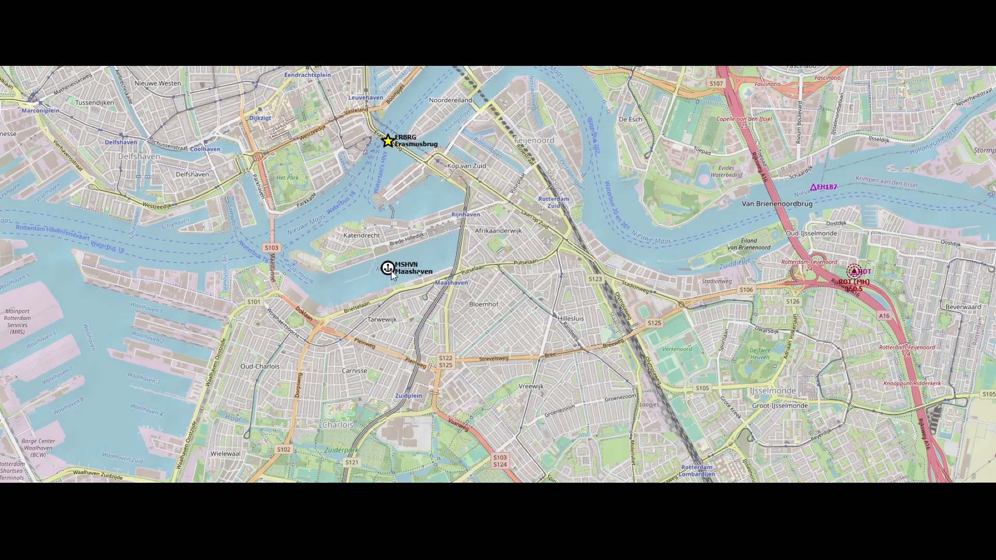
left_click(387, 268)
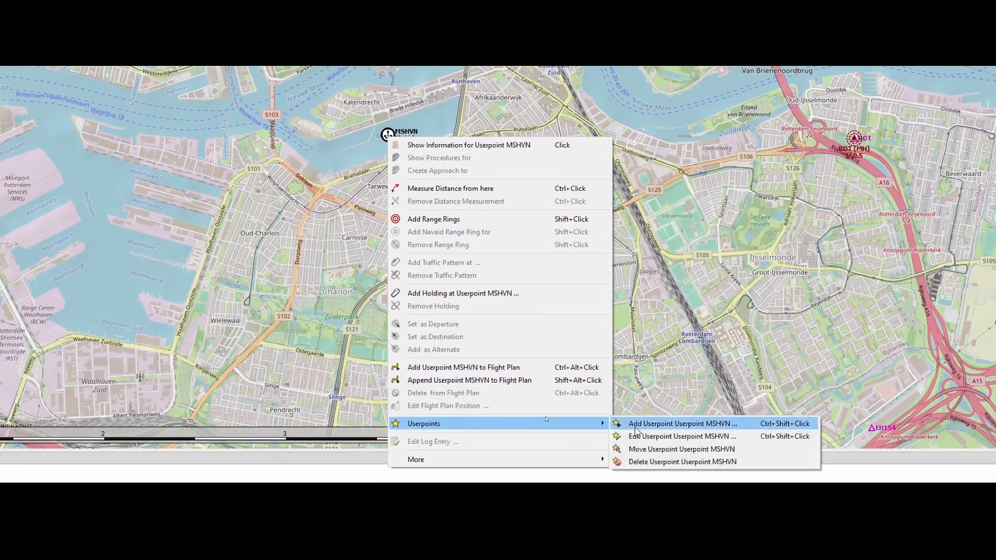
Review MSHVN in the edit form unchanged, then relocate it further west in the harbour
left_click(683, 437)
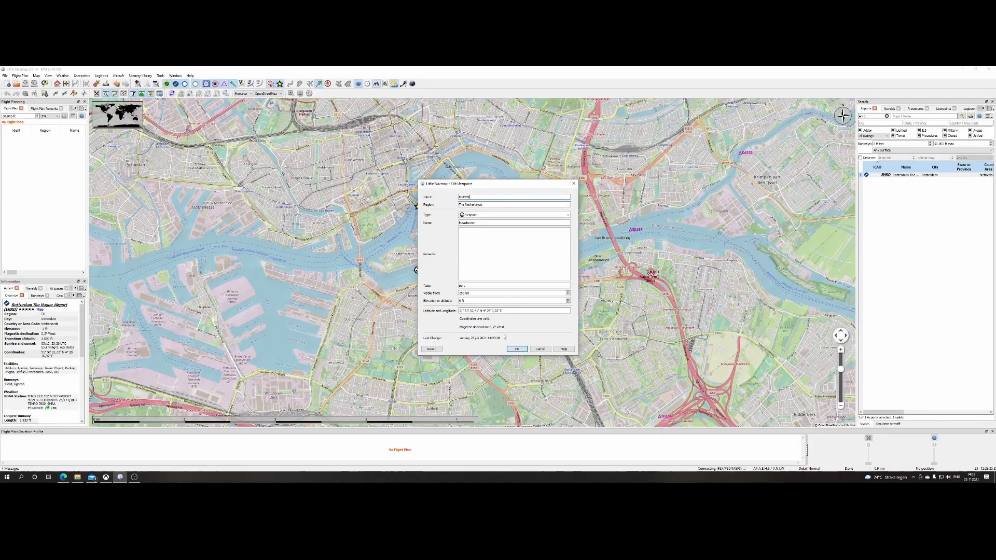
left_click(516, 349)
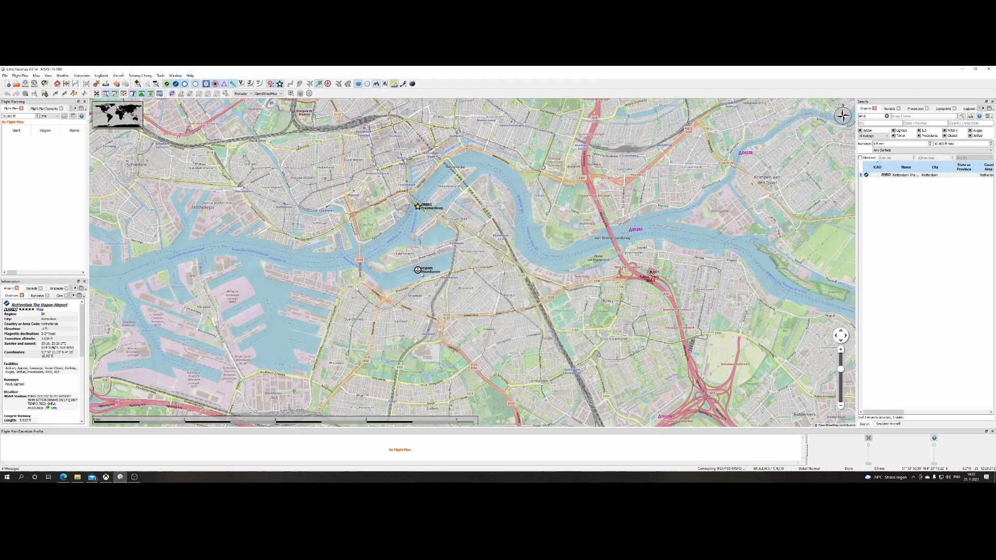
right_click(417, 269)
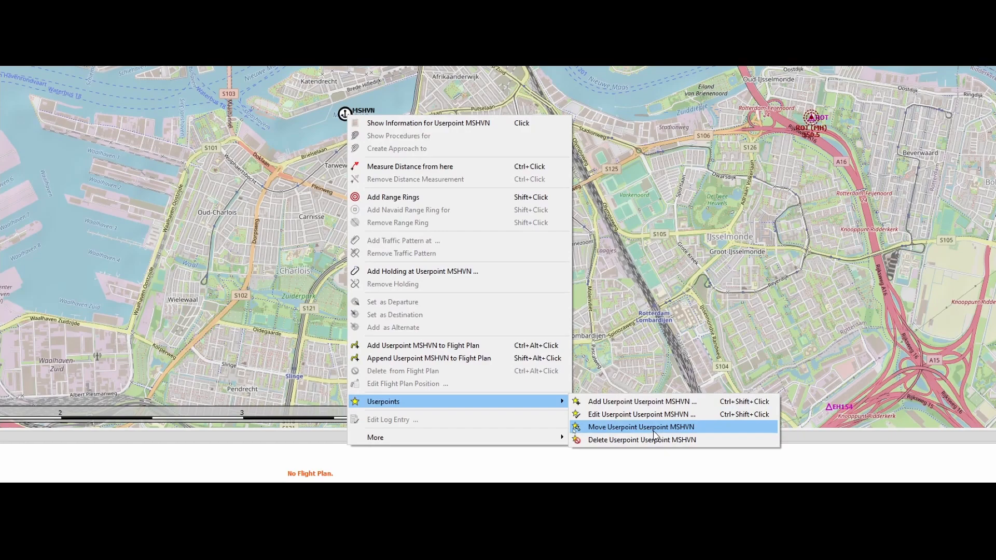
left_click(640, 426)
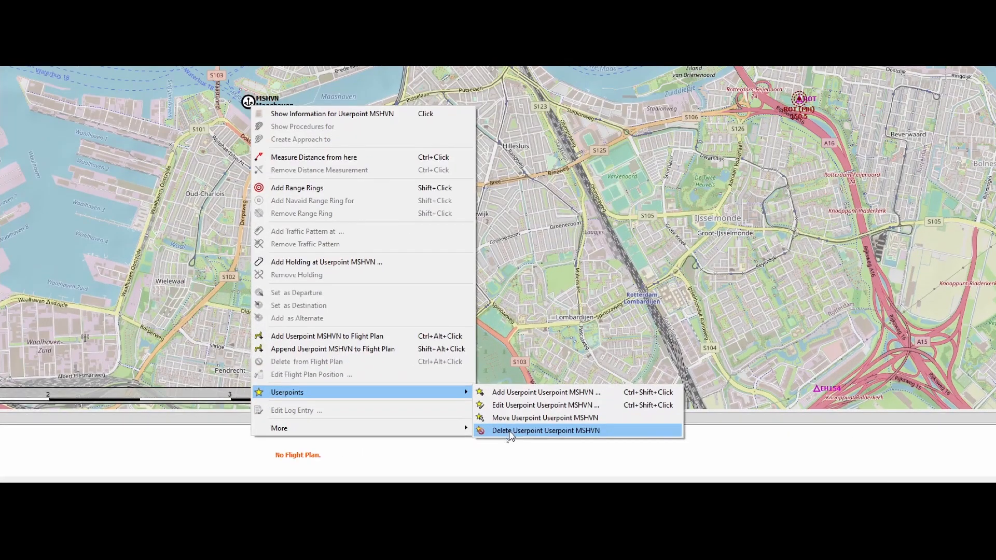
Delete the Maashaven userpoint and confirm the removal
left_click(545, 430)
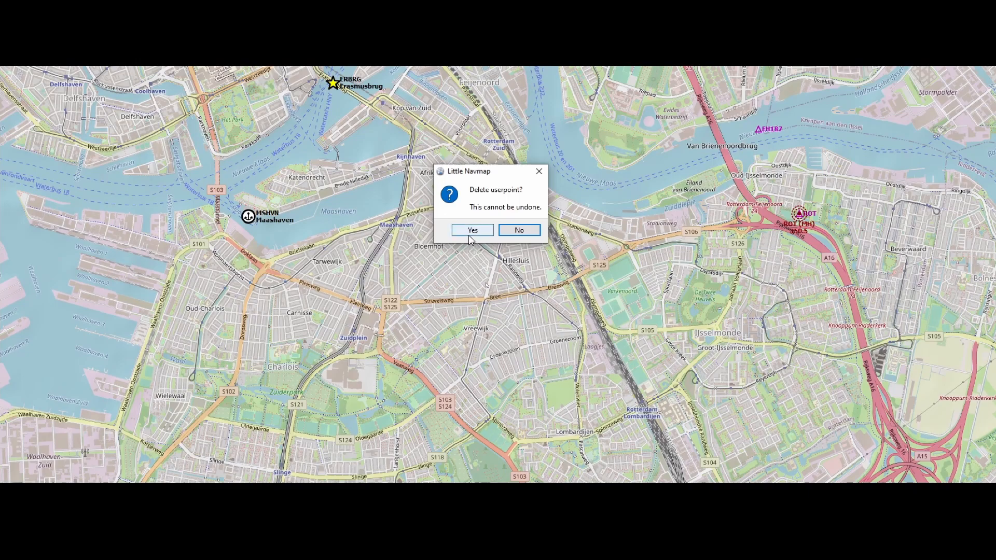
left_click(472, 230)
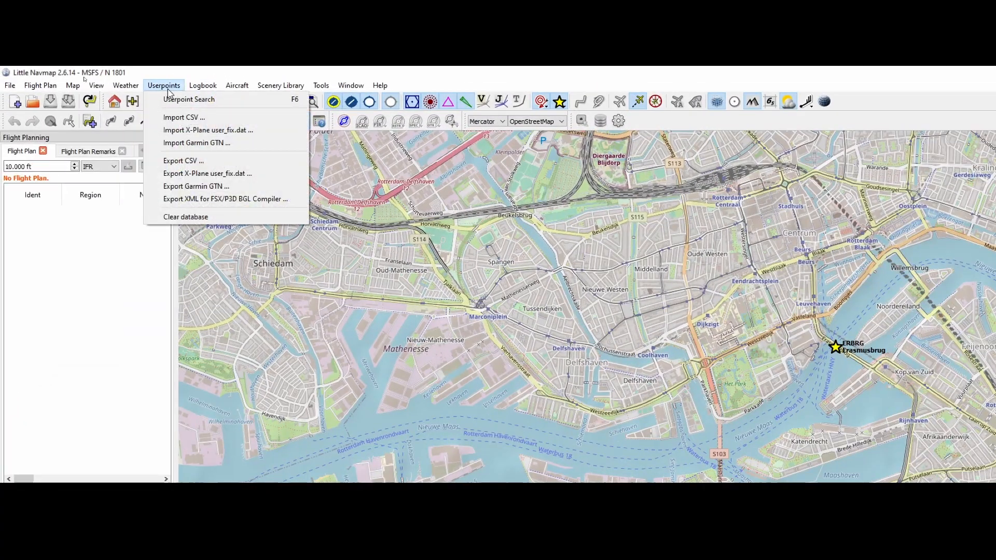
mouse_move(189, 100)
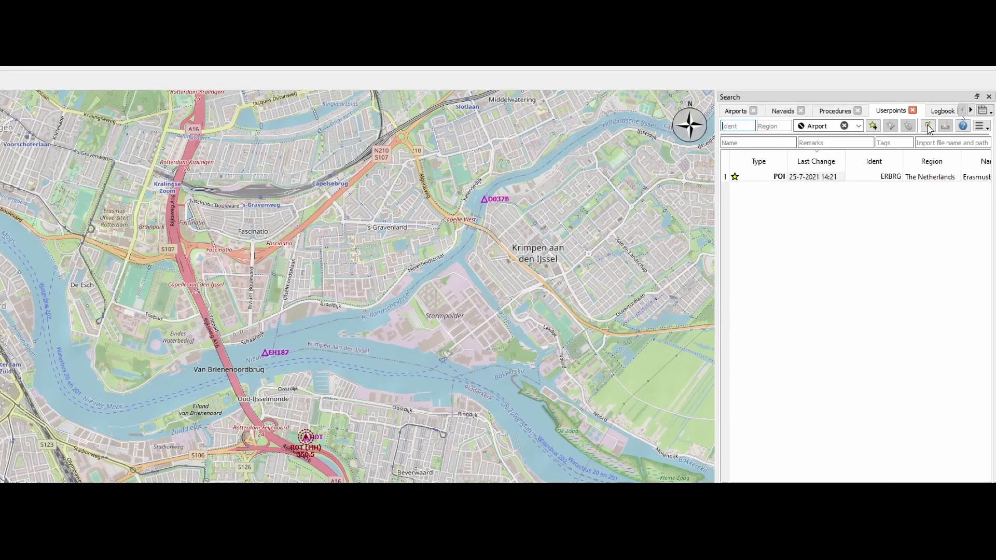
Show the Userpoints search tab listing only ERBRG Erasmusbrug and glance through its type filter
left_click(734, 117)
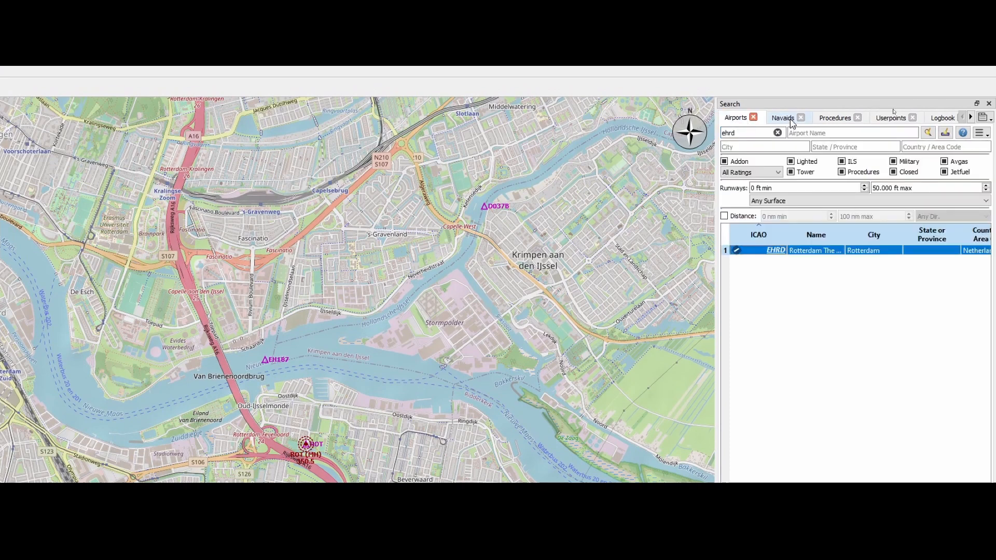
left_click(892, 117)
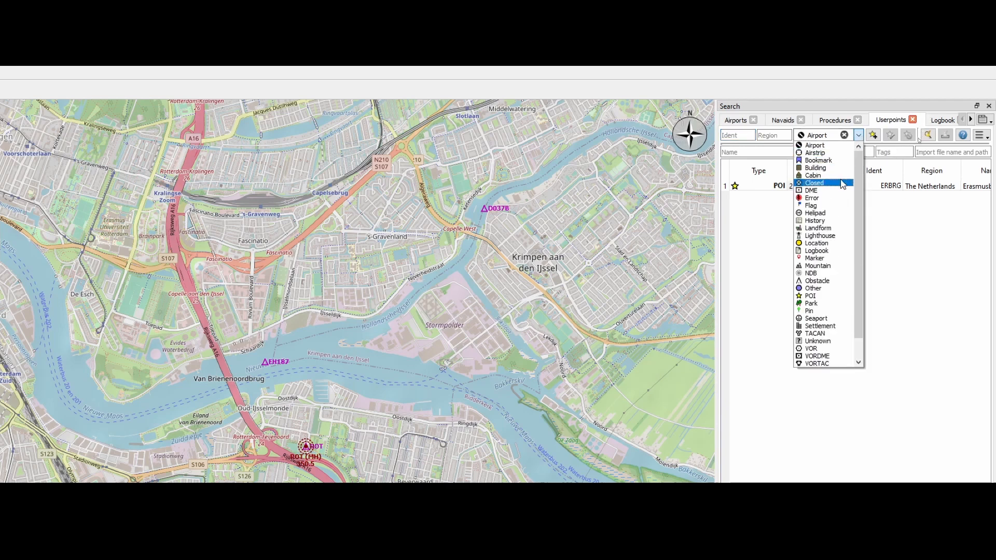
mouse_move(822, 190)
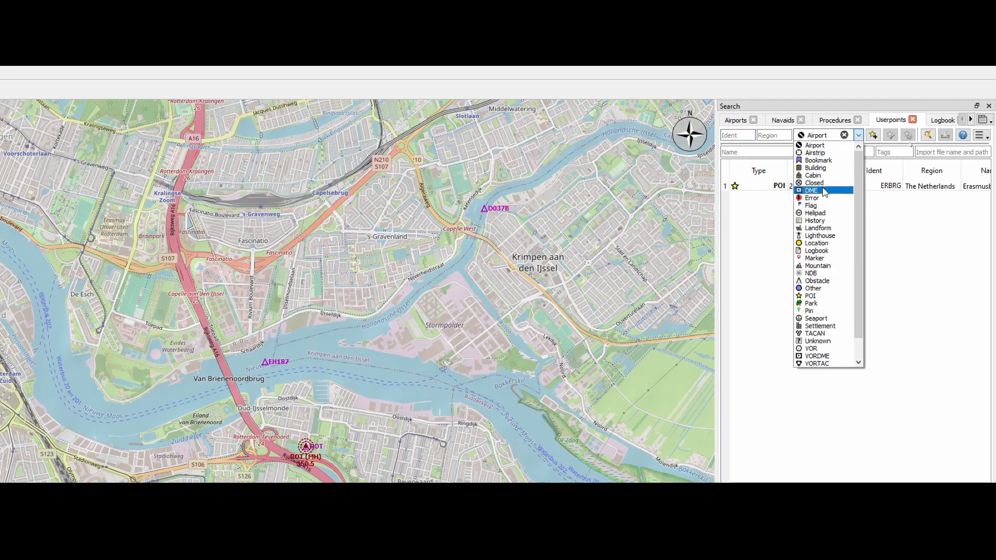
mouse_move(820, 235)
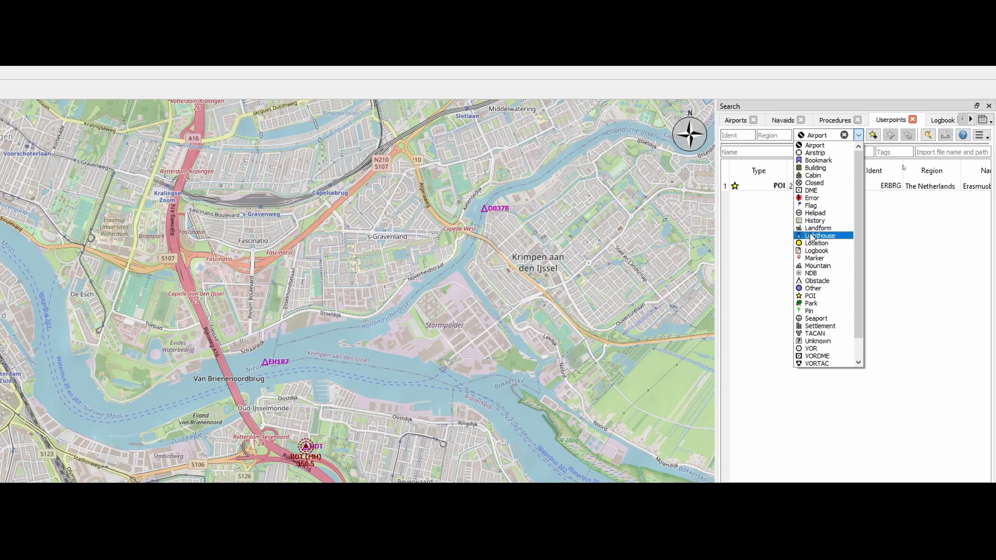
left_click(816, 135)
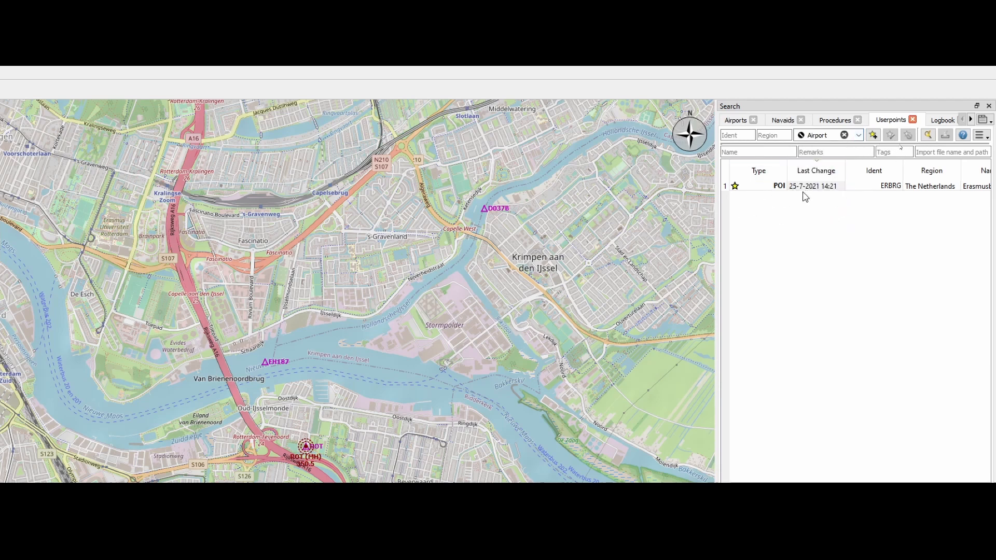
mouse_move(872, 194)
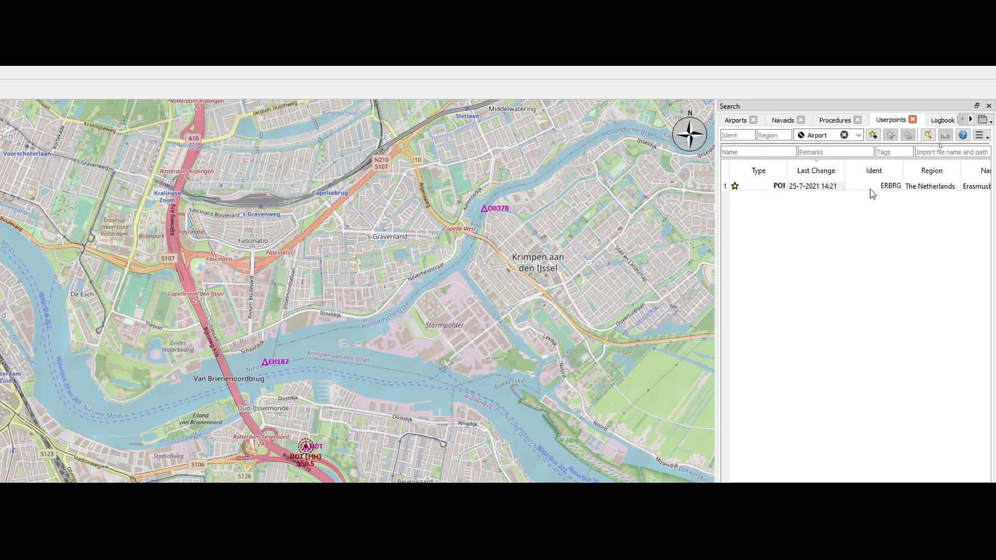
mouse_move(795, 191)
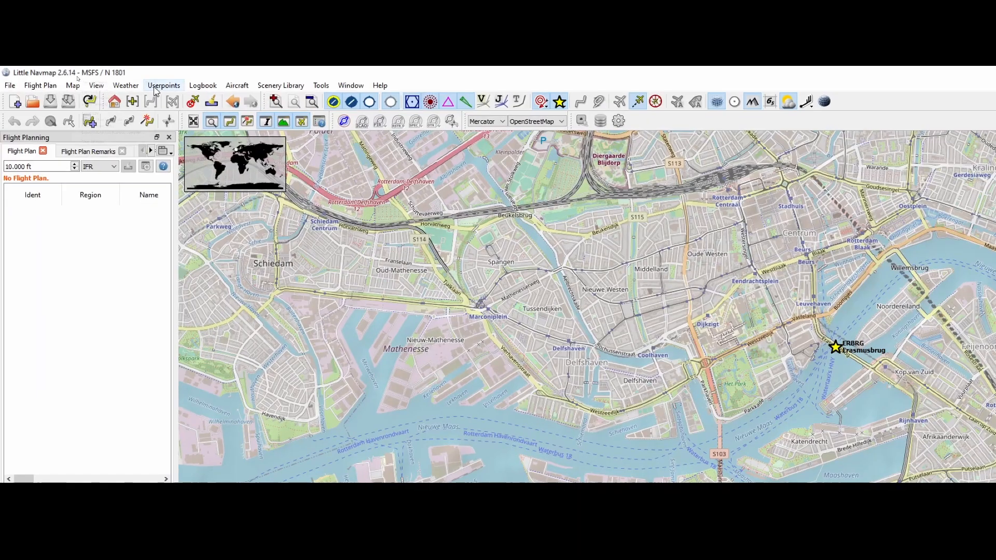
Choose Export CSV from the Userpoints menu to start exporting the userpoints
left_click(163, 85)
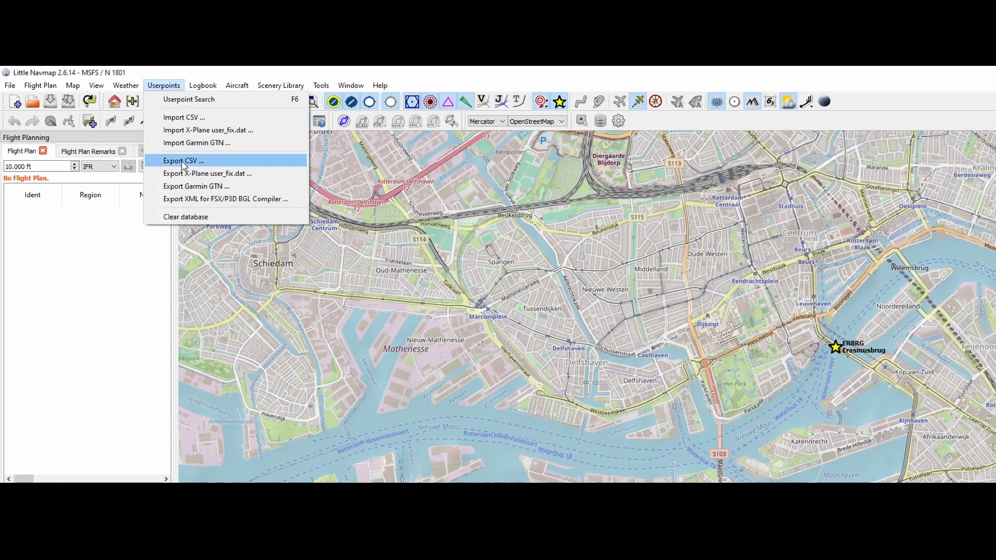
left_click(183, 161)
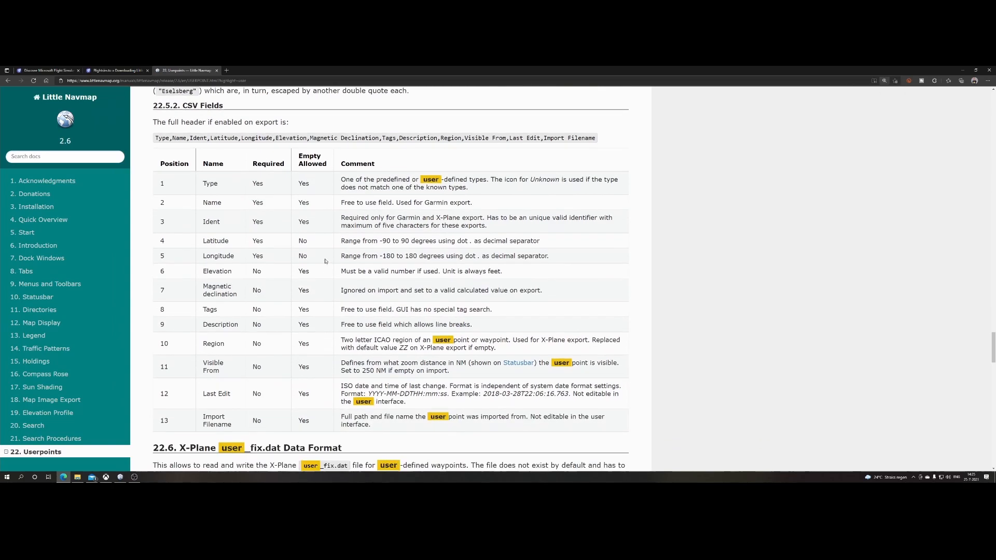
mouse_move(270, 216)
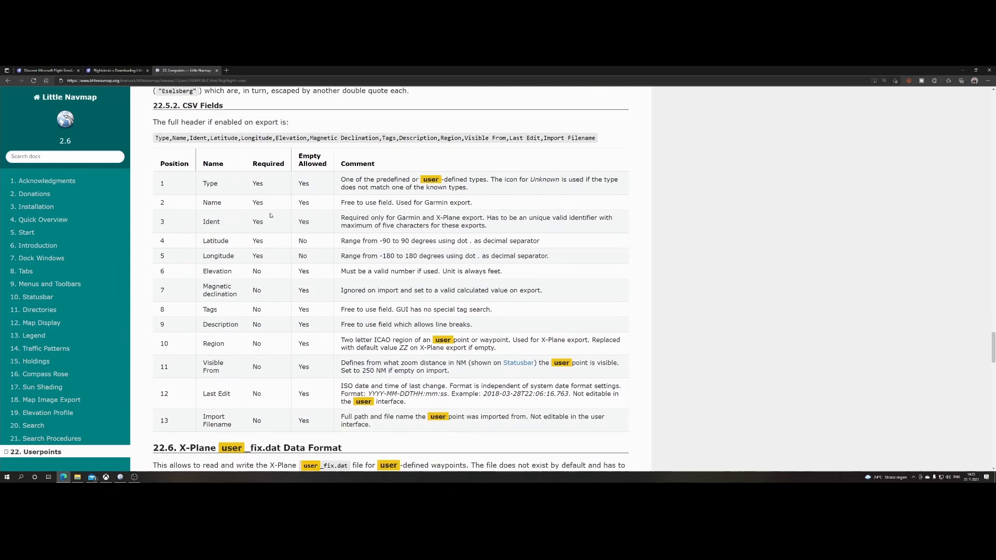
mouse_move(267, 253)
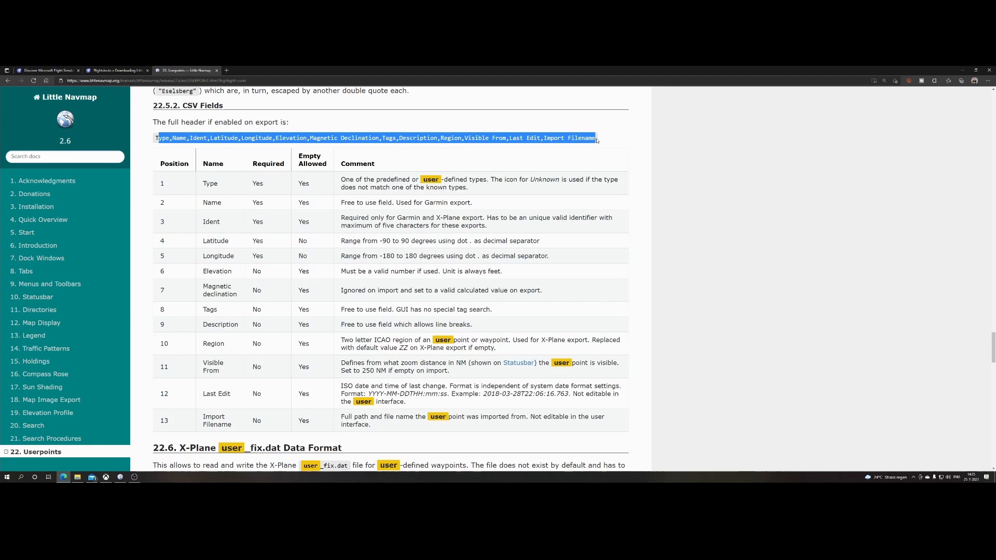
mouse_move(546, 163)
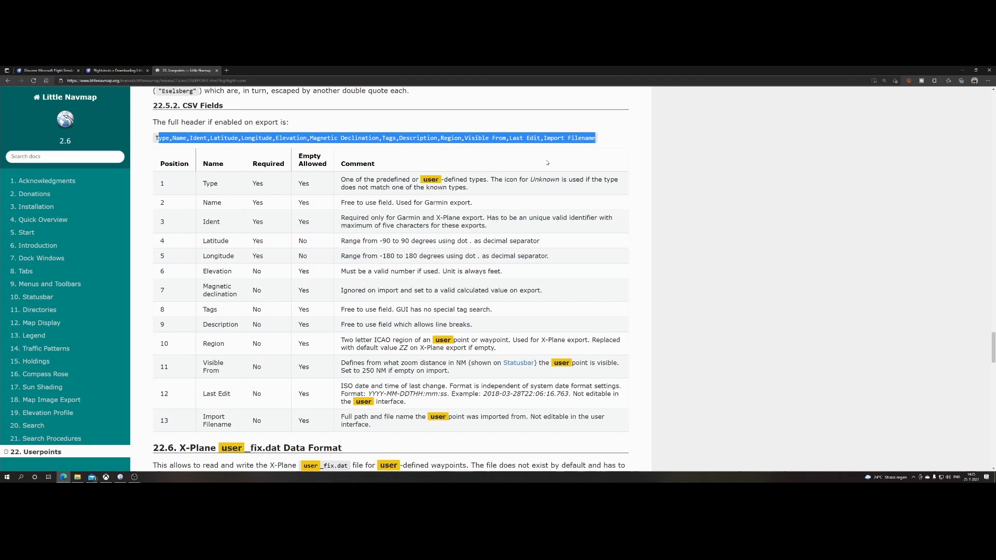
mouse_move(511, 172)
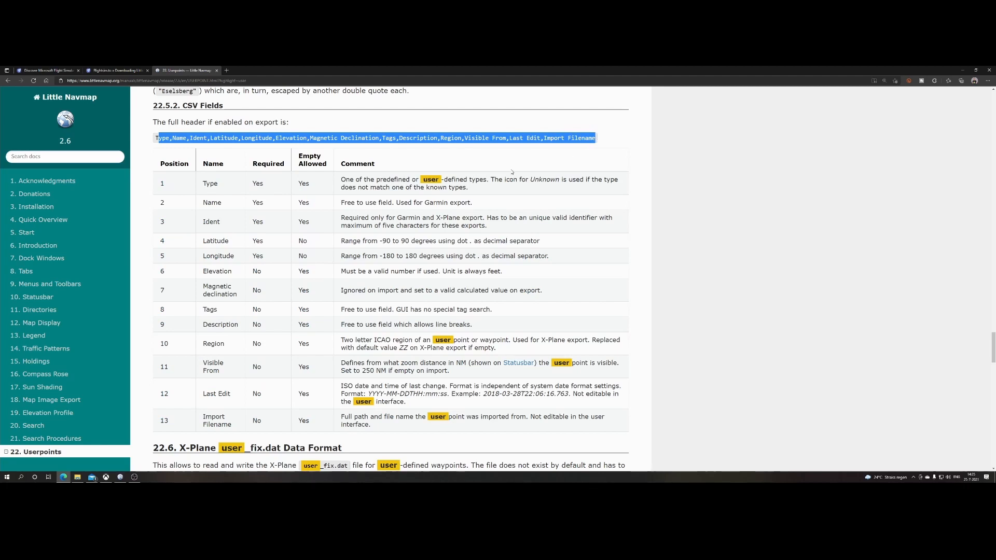
mouse_move(498, 169)
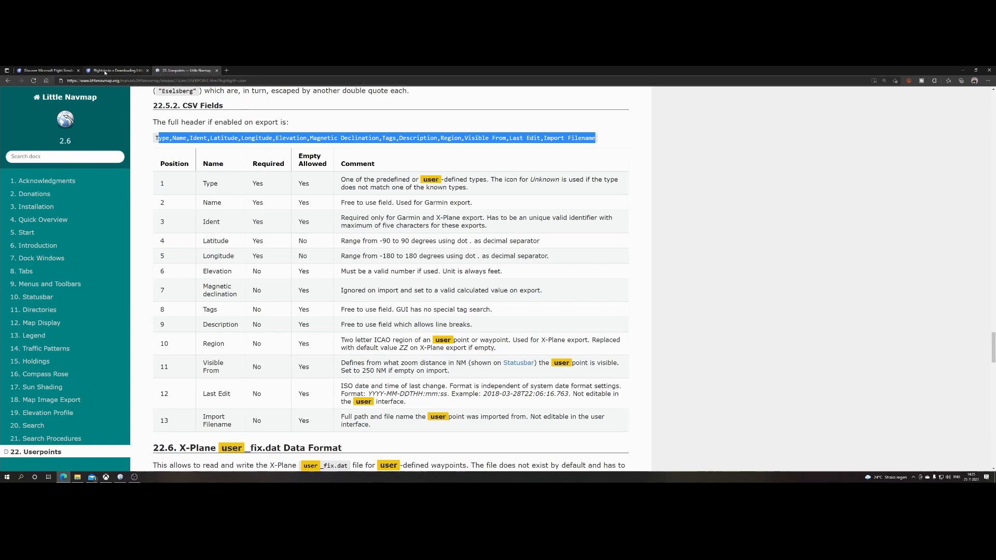
Return from the manual's CSV fields table to Little Navmap's Userpoints menu
left_click(49, 69)
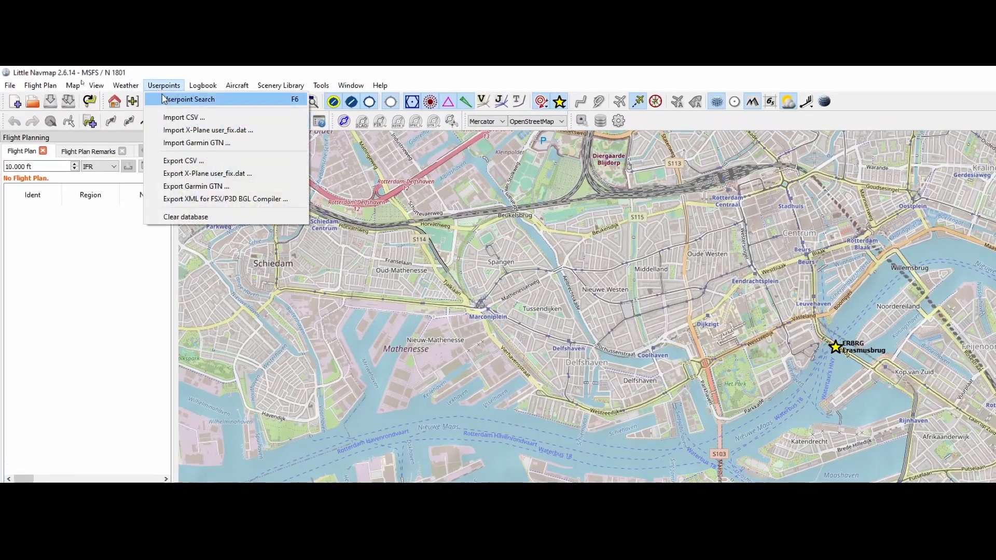
mouse_move(184, 117)
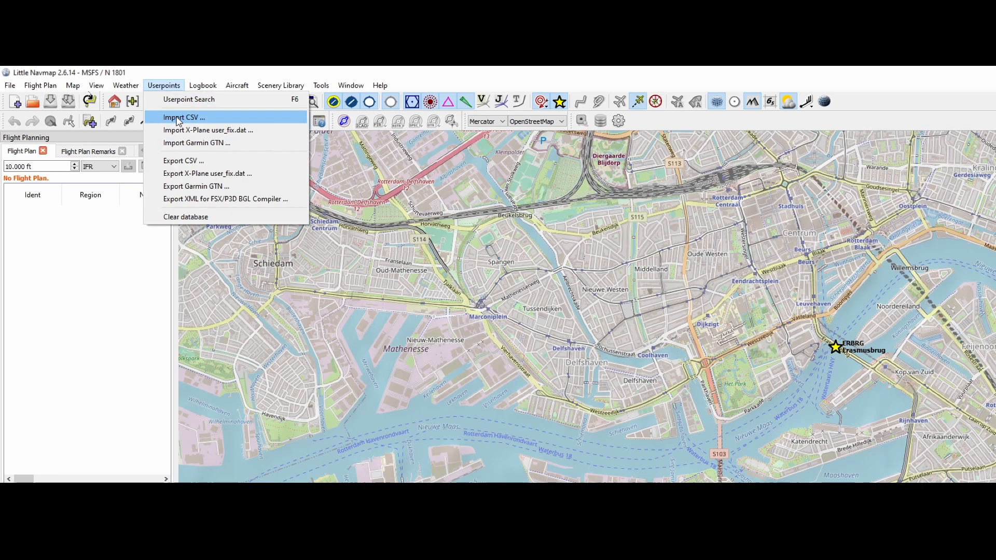
Import Points_of_Interest.csv from the MSFS POI Little Navmap v1.1 folder as userpoints
left_click(183, 117)
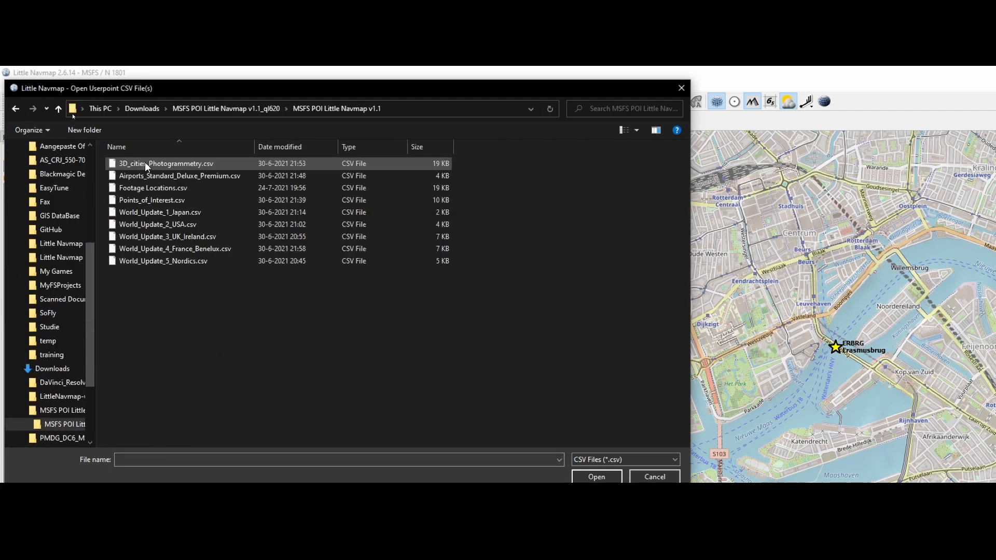
mouse_move(222, 163)
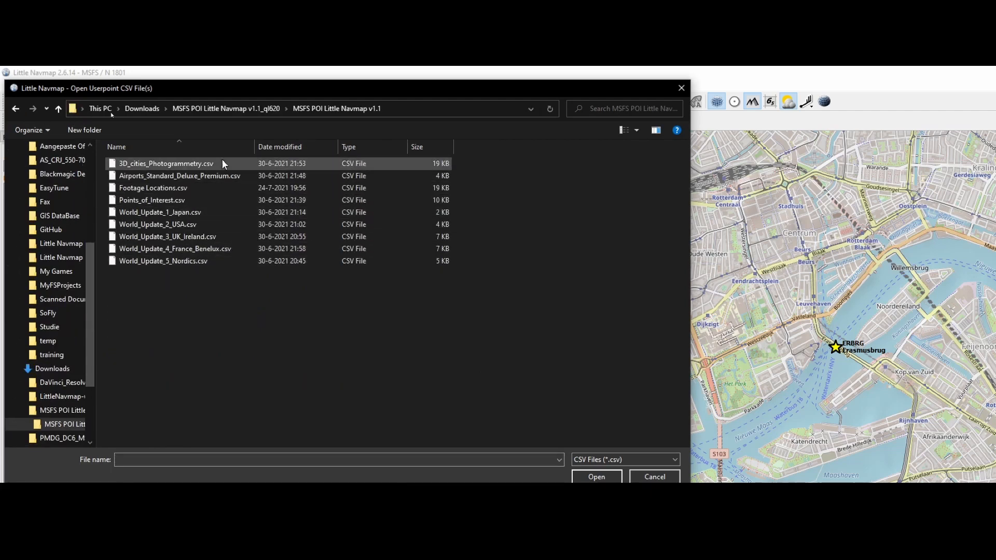
mouse_move(163, 261)
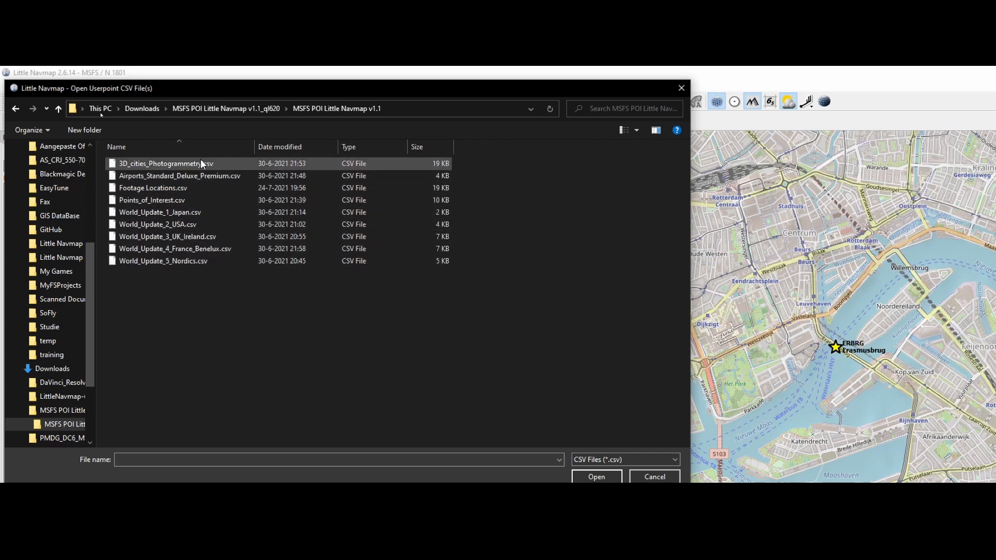
mouse_move(233, 170)
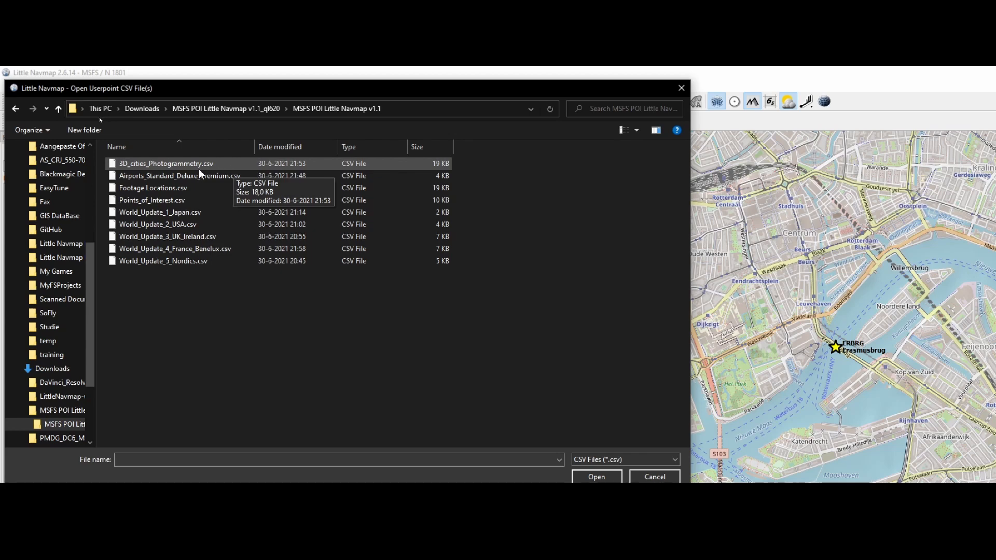
left_click(153, 188)
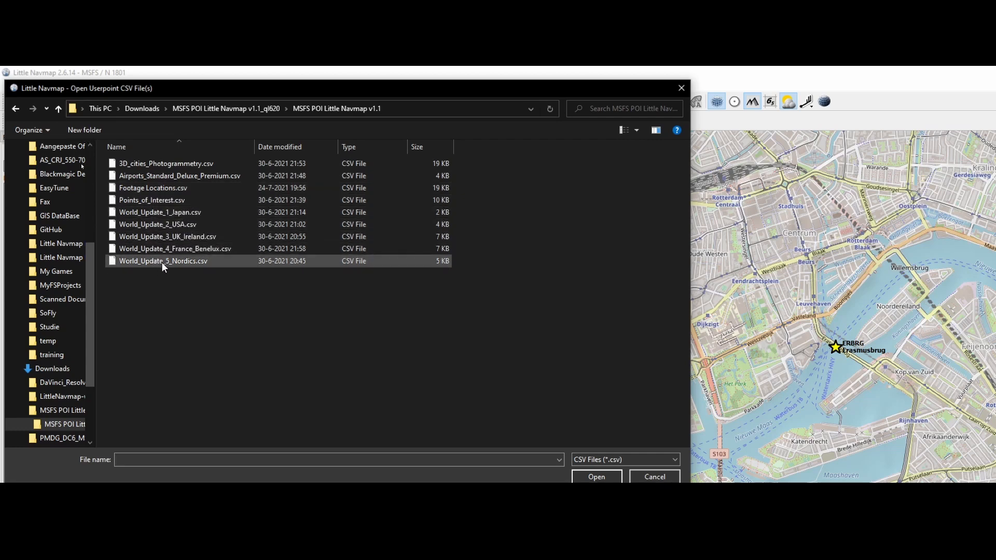
mouse_move(164, 264)
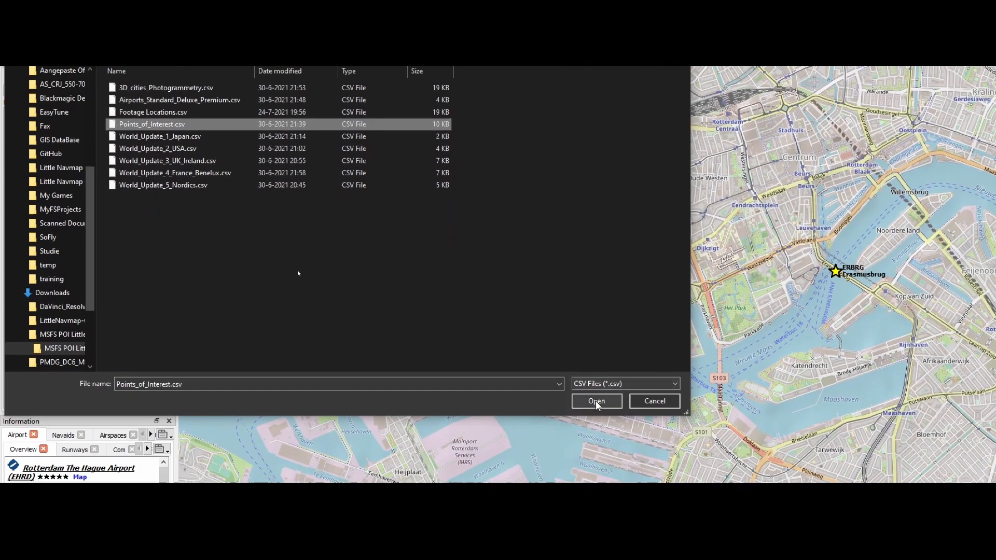
left_click(596, 400)
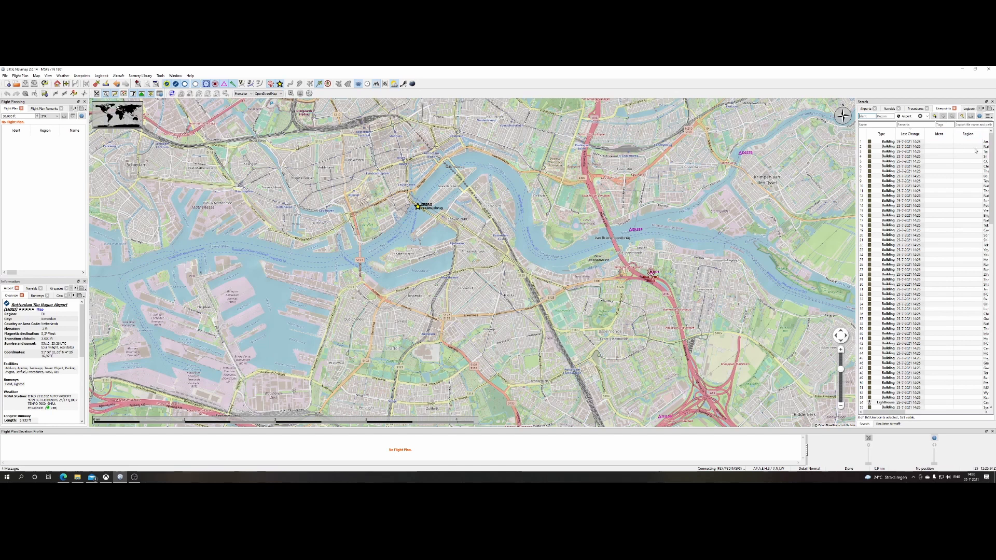
mouse_move(959, 157)
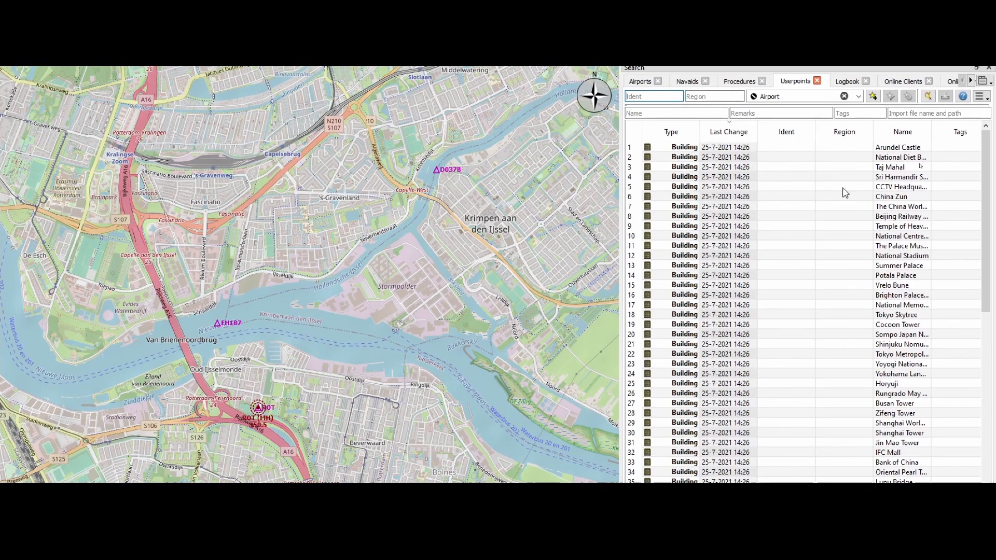
mouse_move(843, 202)
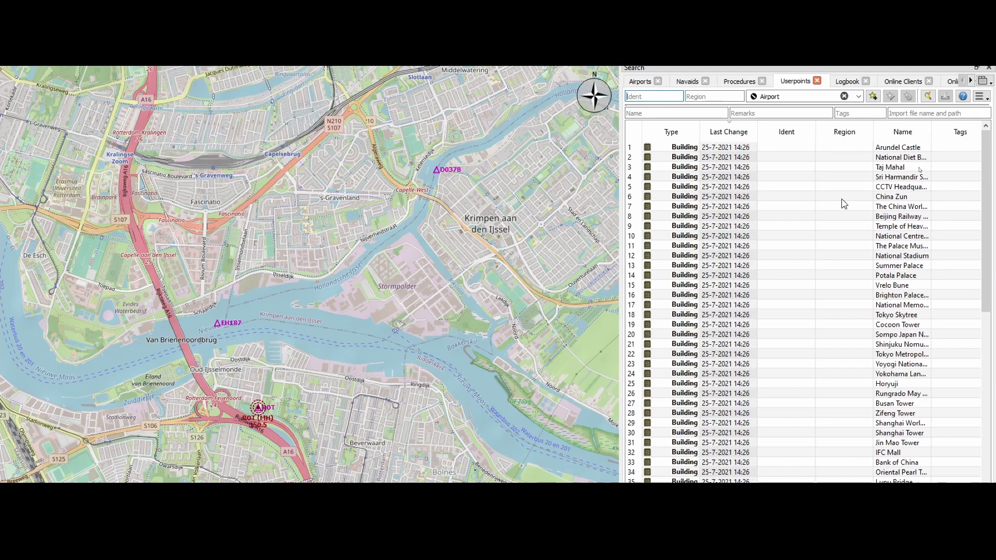
mouse_move(758, 200)
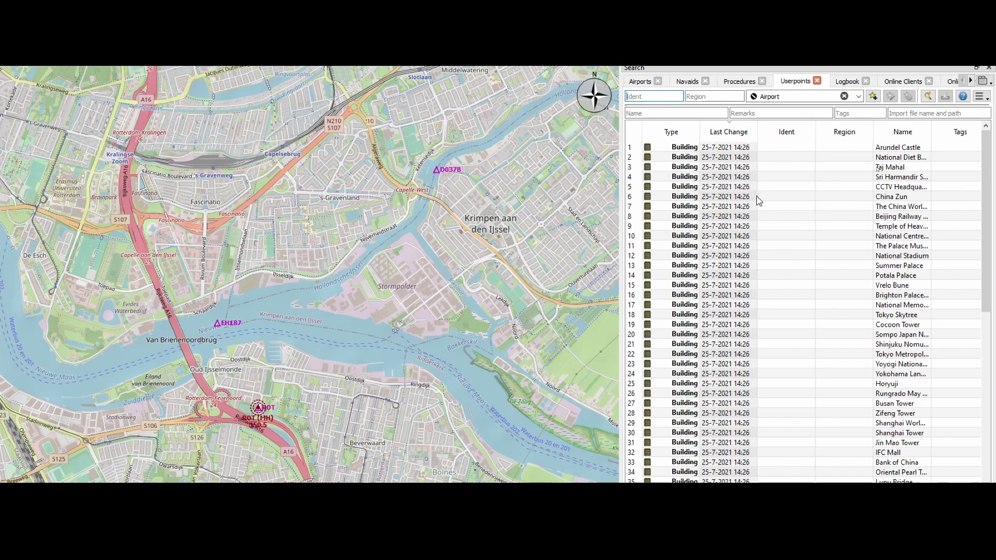
mouse_move(774, 166)
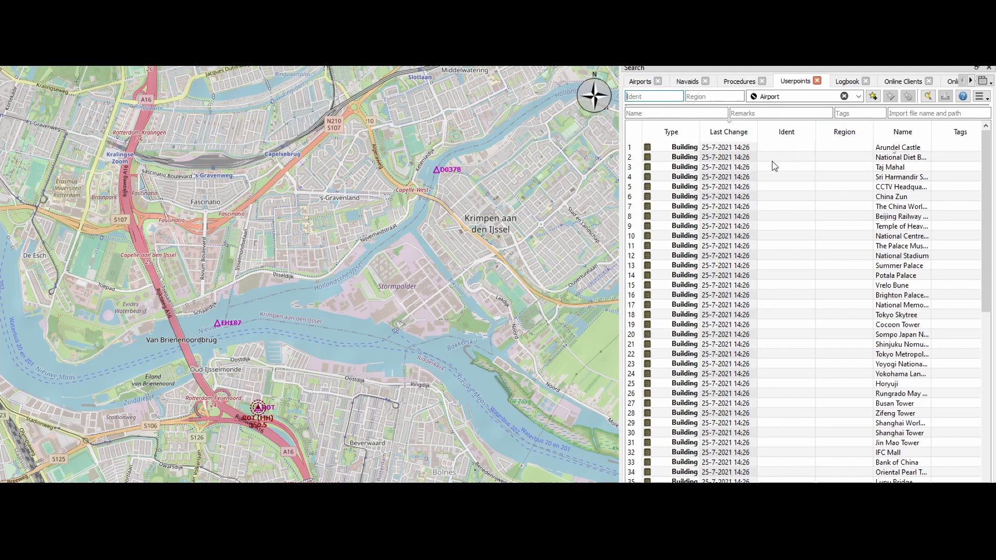
mouse_move(761, 152)
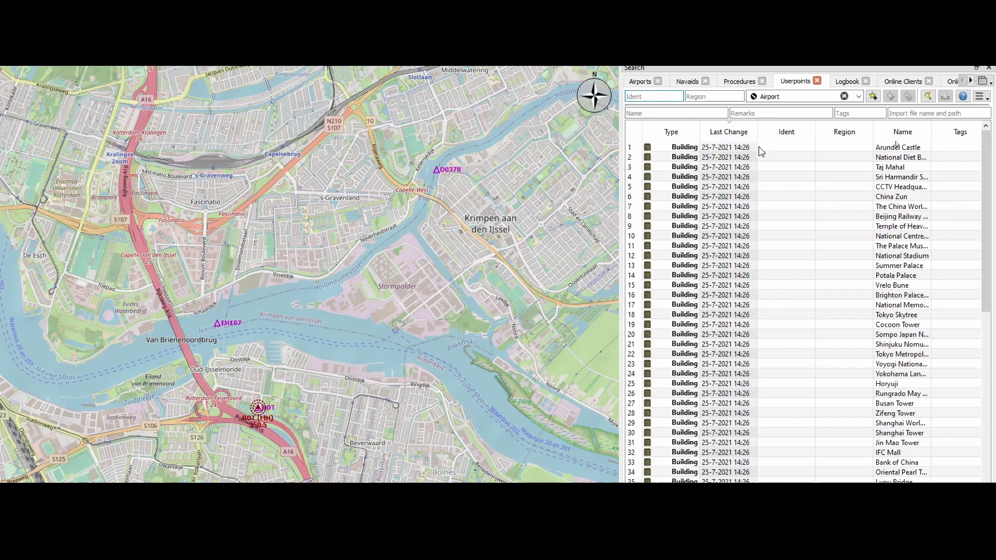
mouse_move(839, 143)
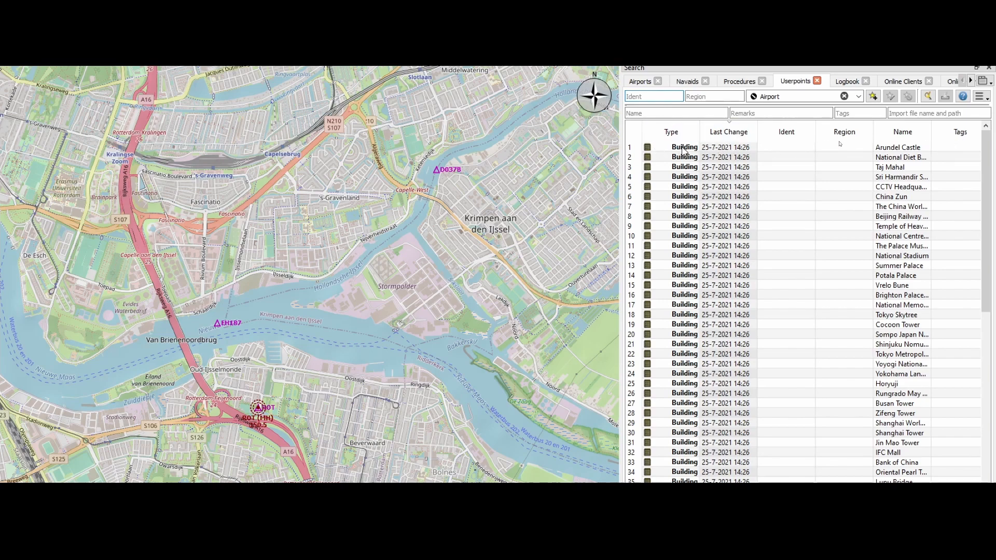
Centre the map on the second building userpoint, the National Diet Building in Tokyo
left_click(897, 146)
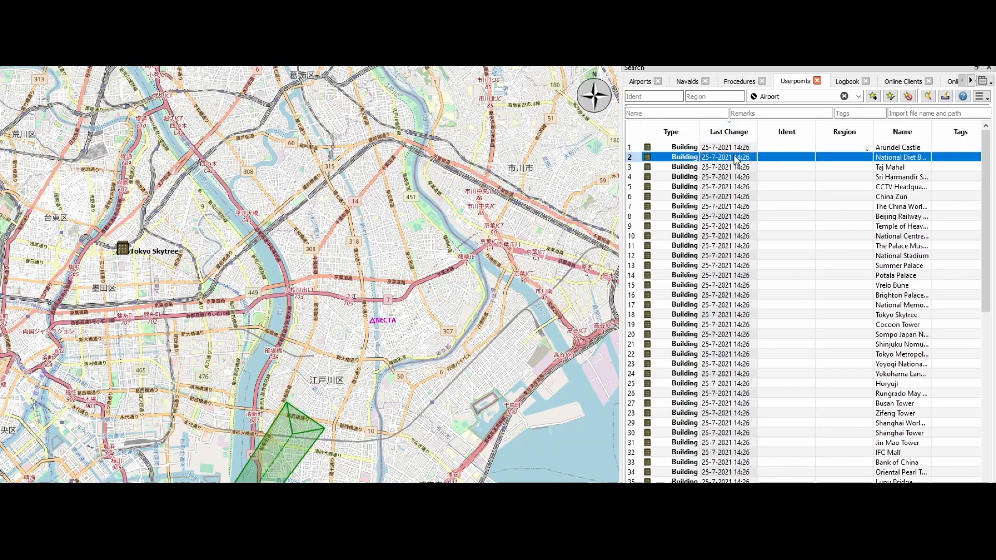
mouse_move(251, 264)
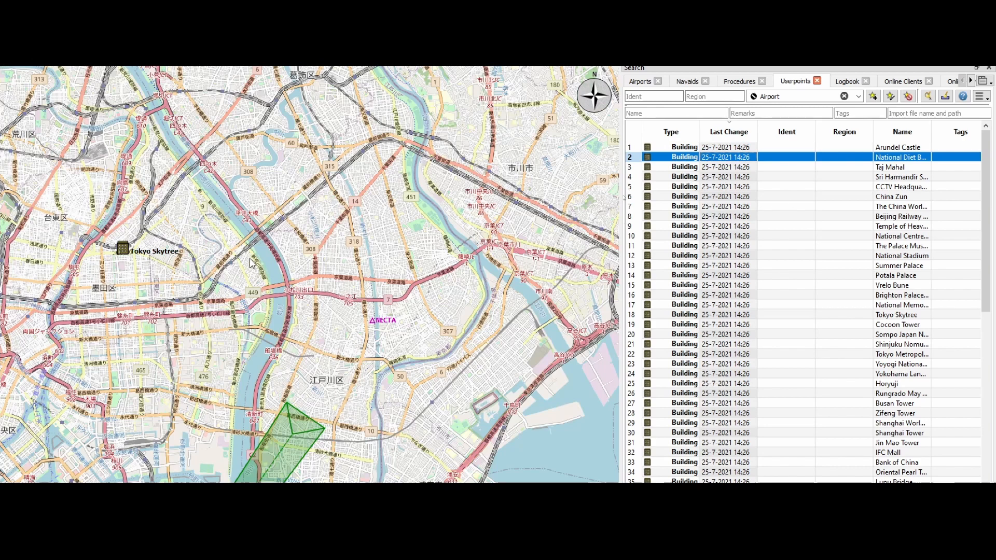
mouse_move(135, 262)
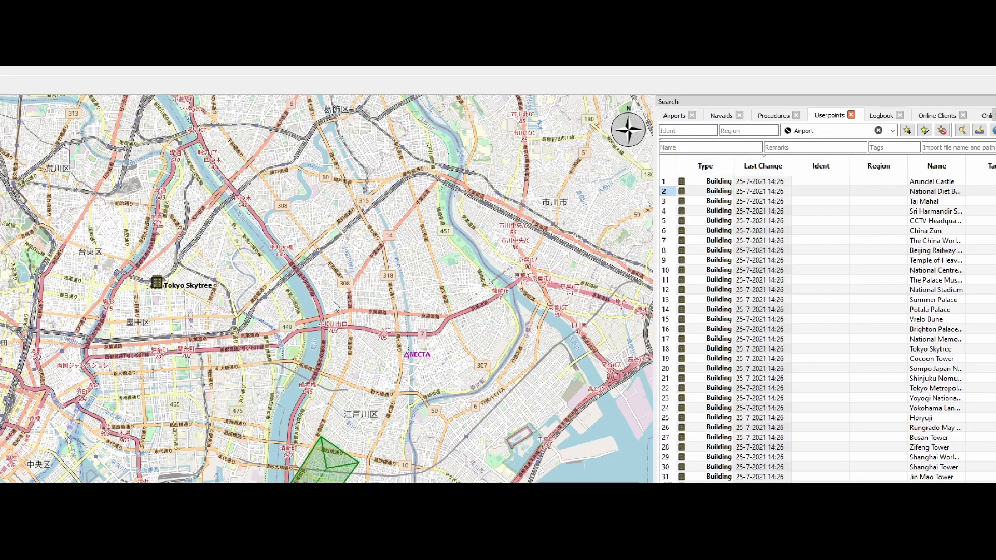
mouse_move(401, 302)
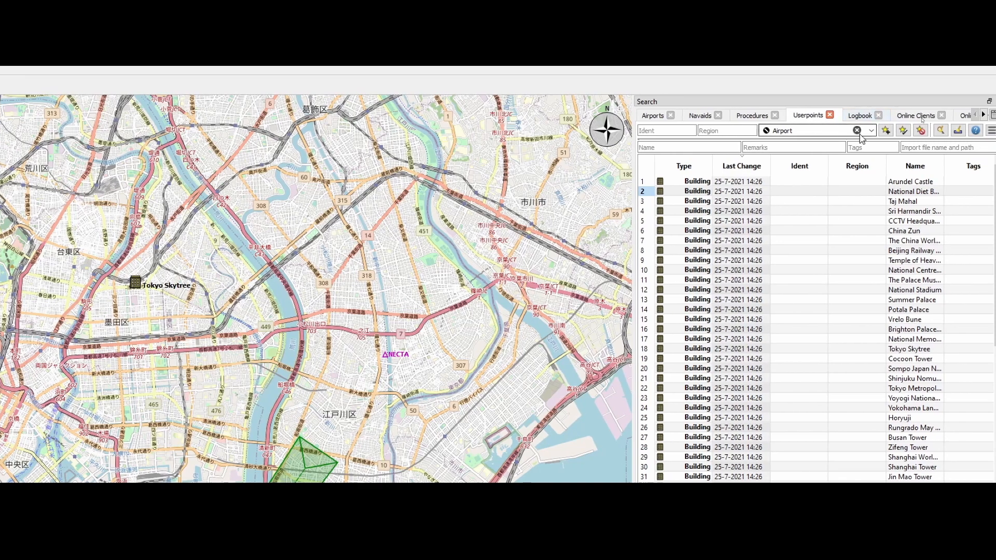
left_click(870, 131)
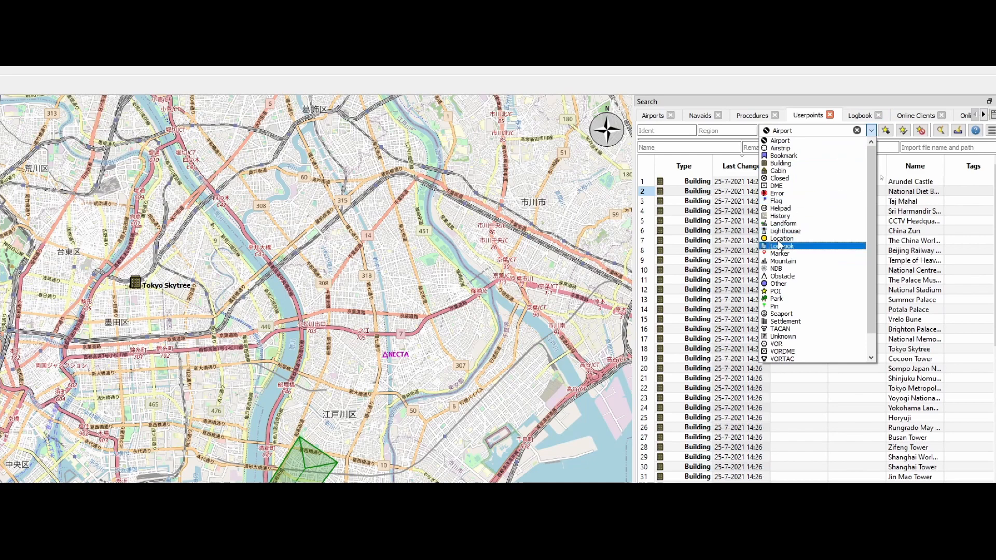
mouse_move(828, 178)
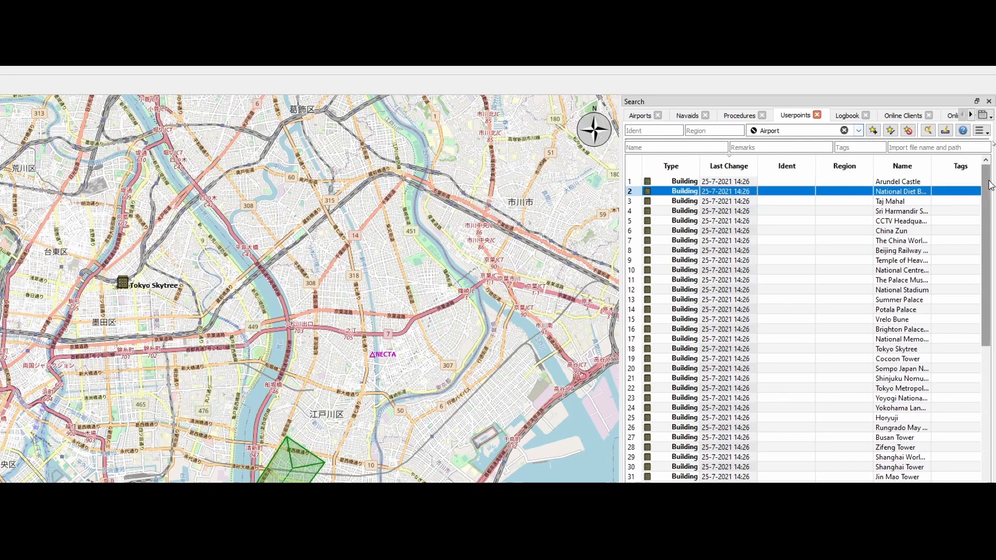
scroll("down", 3)
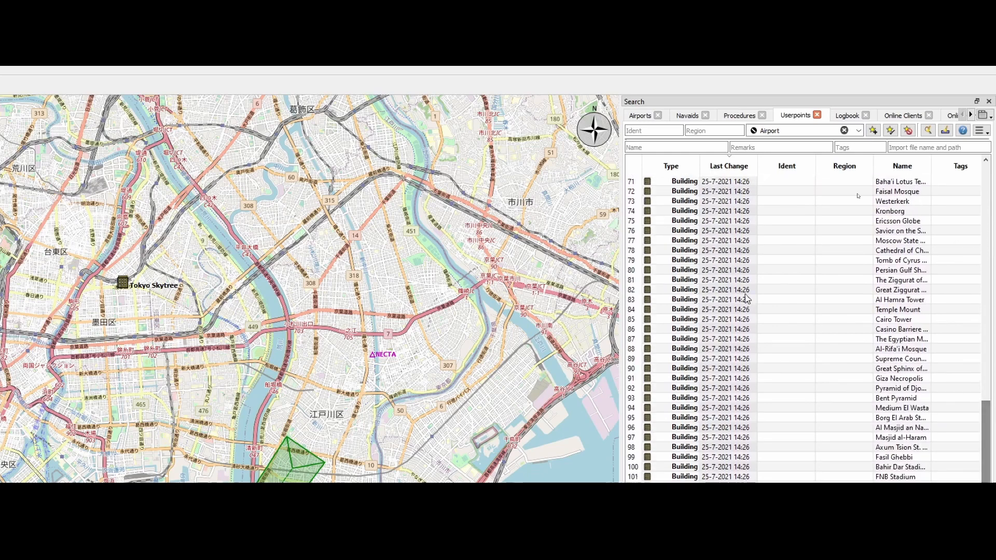
scroll("down", 3)
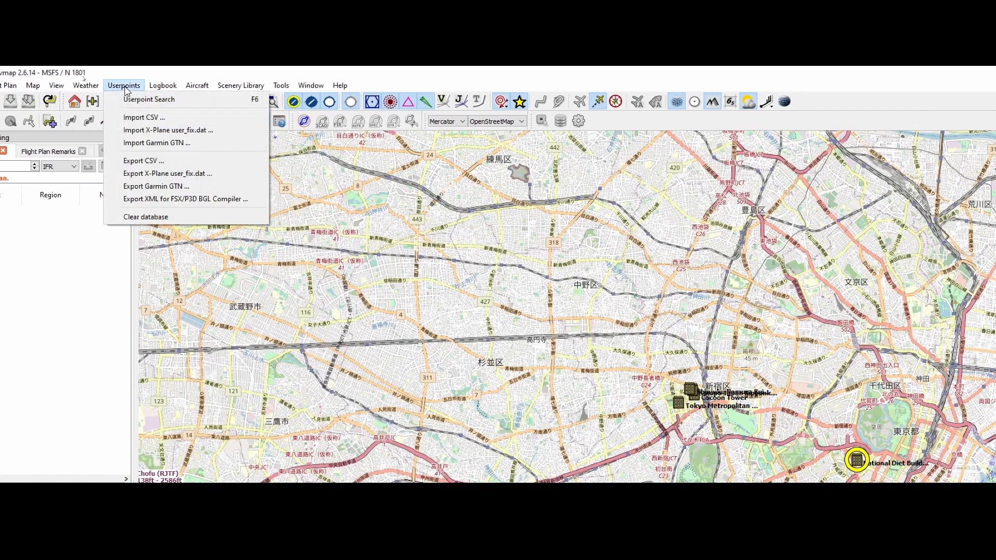
Import Airports_Standard_Deluxe_Premium.csv and Footage Locations.csv into the userpoints database
left_click(143, 117)
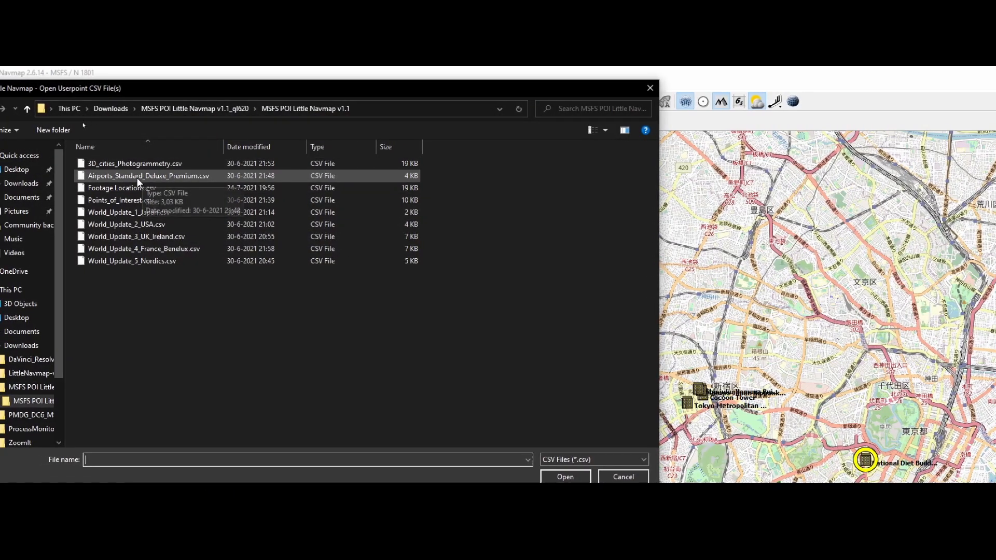
left_click(121, 187)
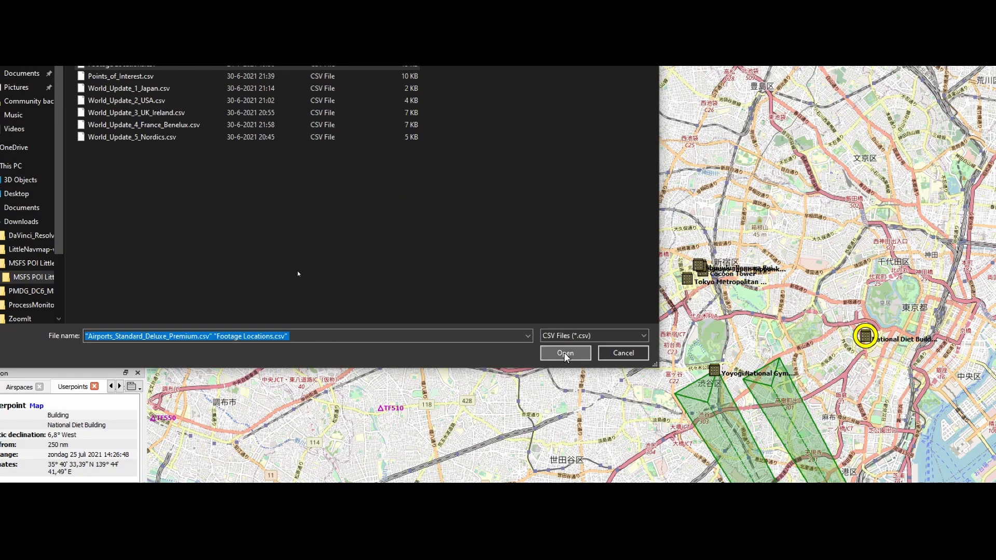
left_click(565, 353)
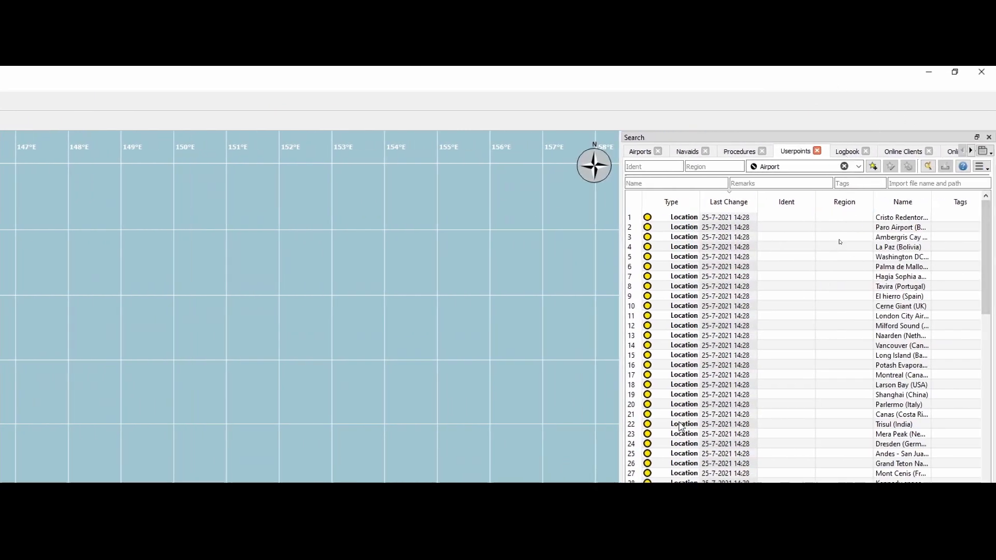
Filter userpoints by type Building, then Airport, then clear the type filter so all points list again
scroll("down", 3)
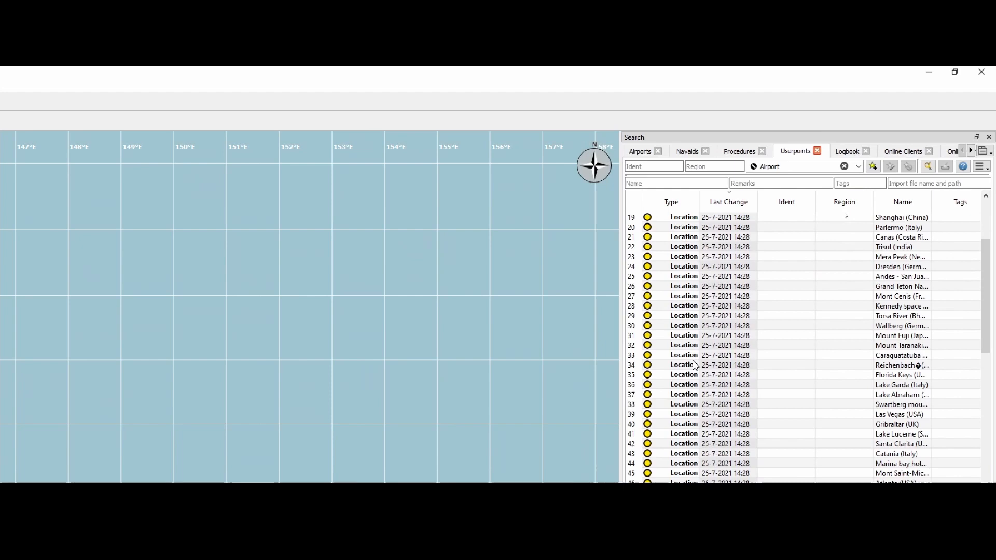
scroll("down", 3)
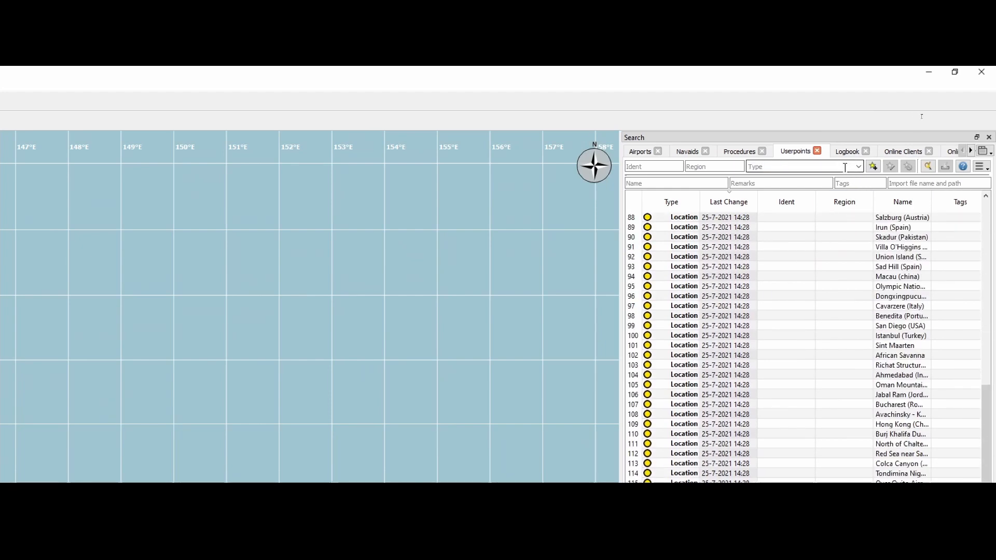
left_click(856, 166)
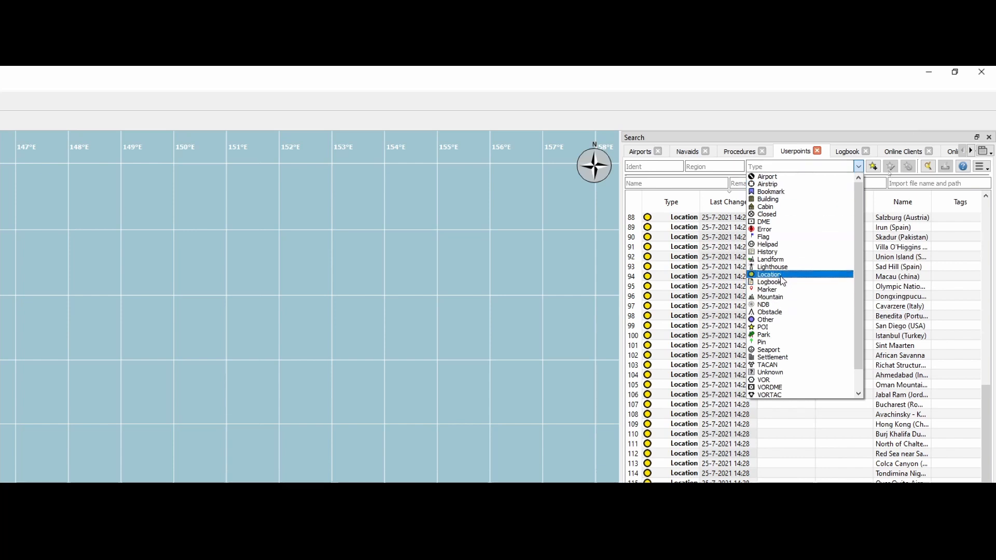
left_click(767, 199)
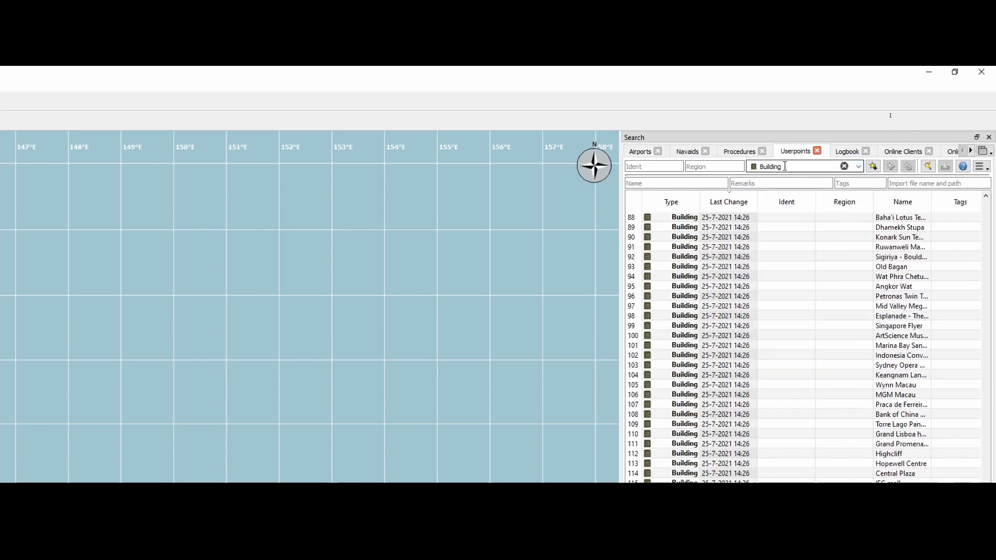
left_click(858, 166)
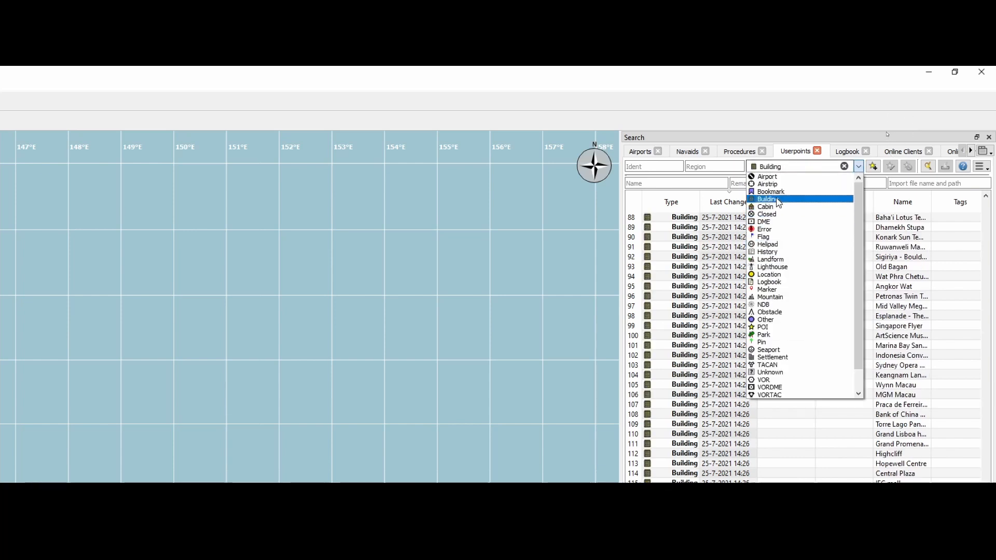
left_click(766, 176)
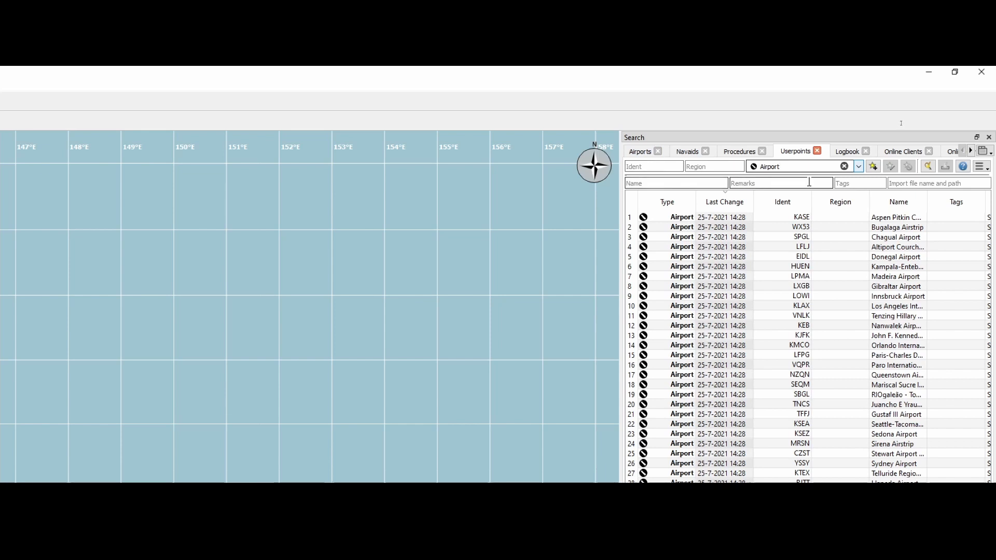
left_click(858, 166)
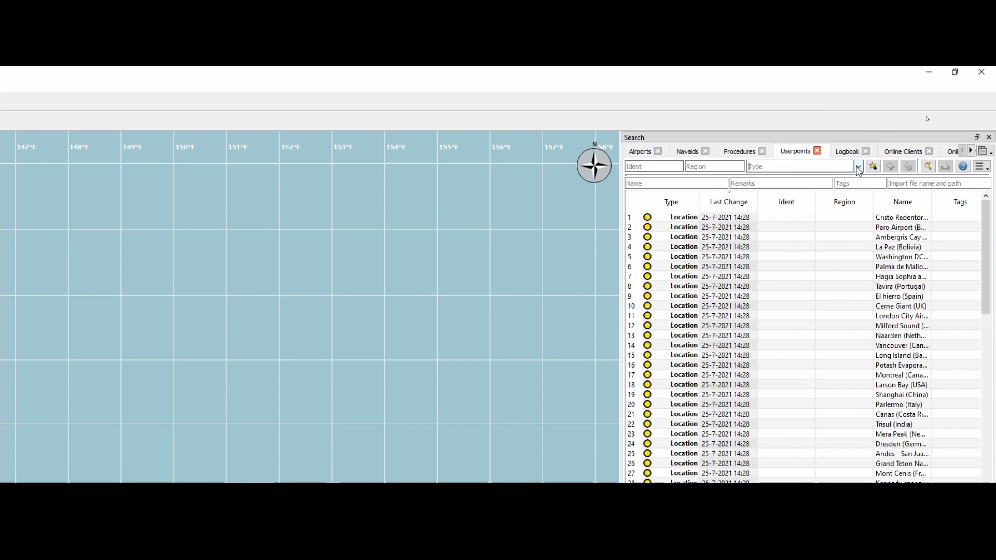
left_click(858, 166)
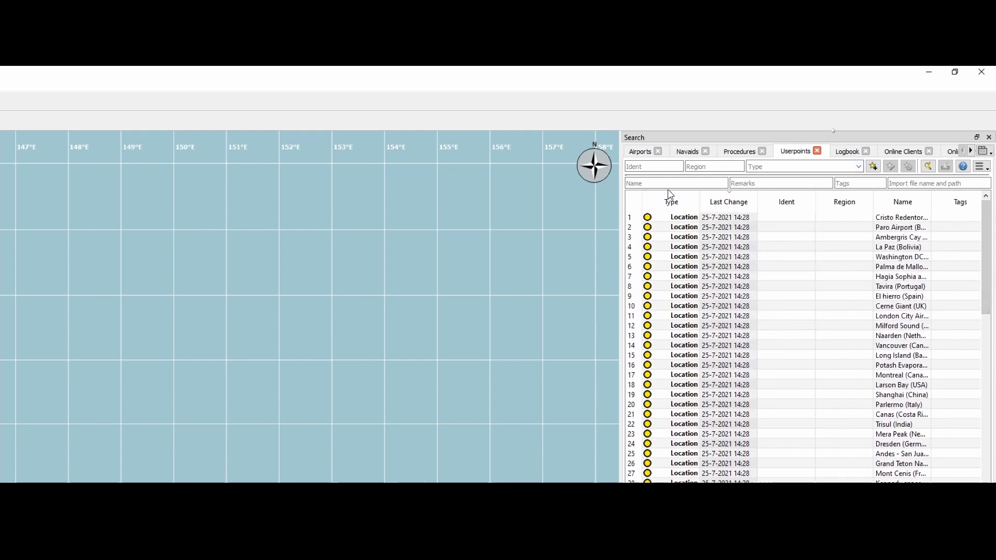
Search userpoint names for 'tr' and show Trisul (India) on the map, panning around it
left_click(675, 183)
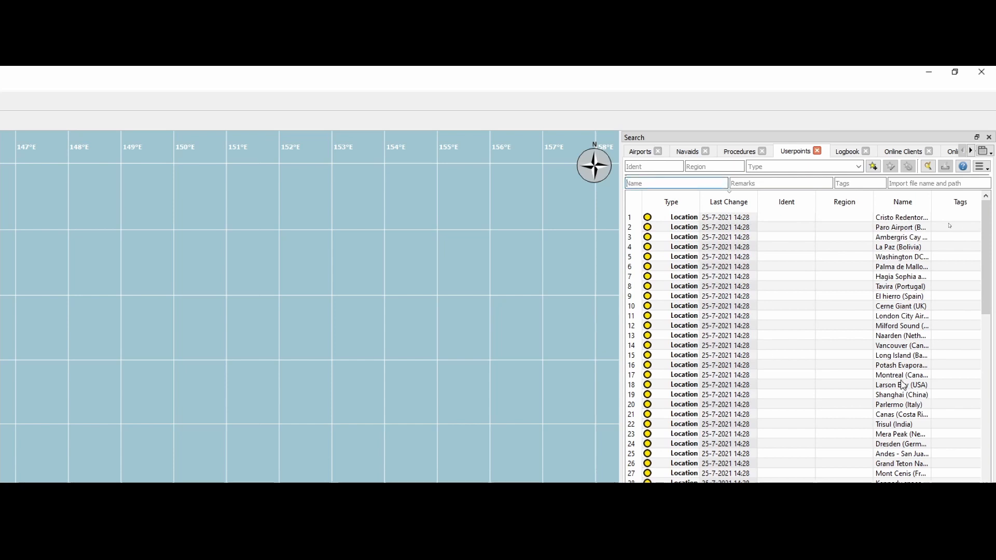
type("tr")
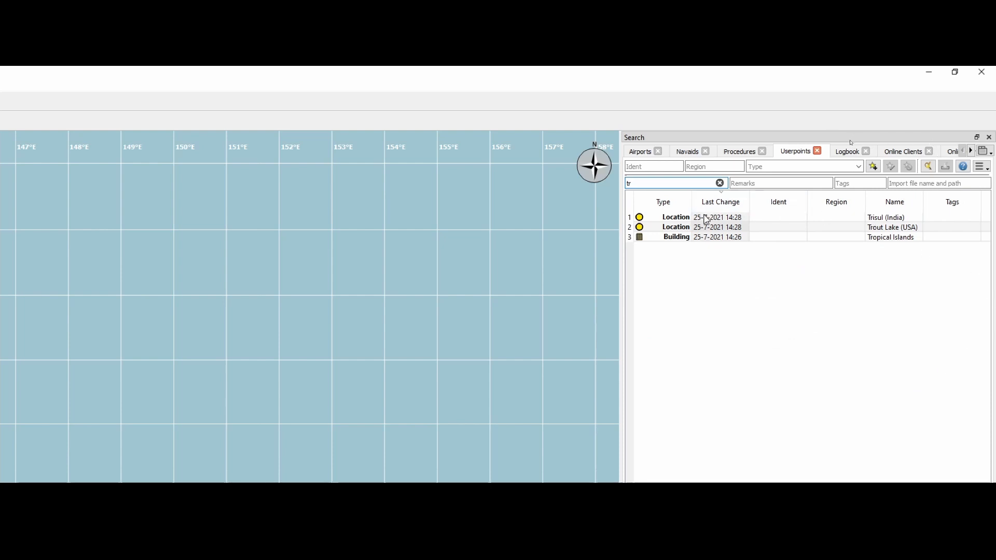
left_click(885, 216)
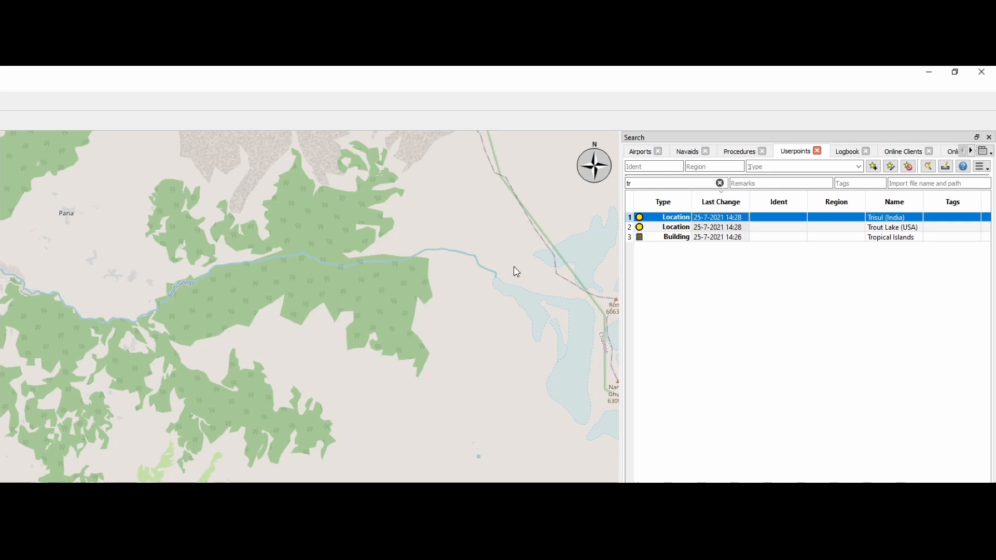
mouse_move(377, 336)
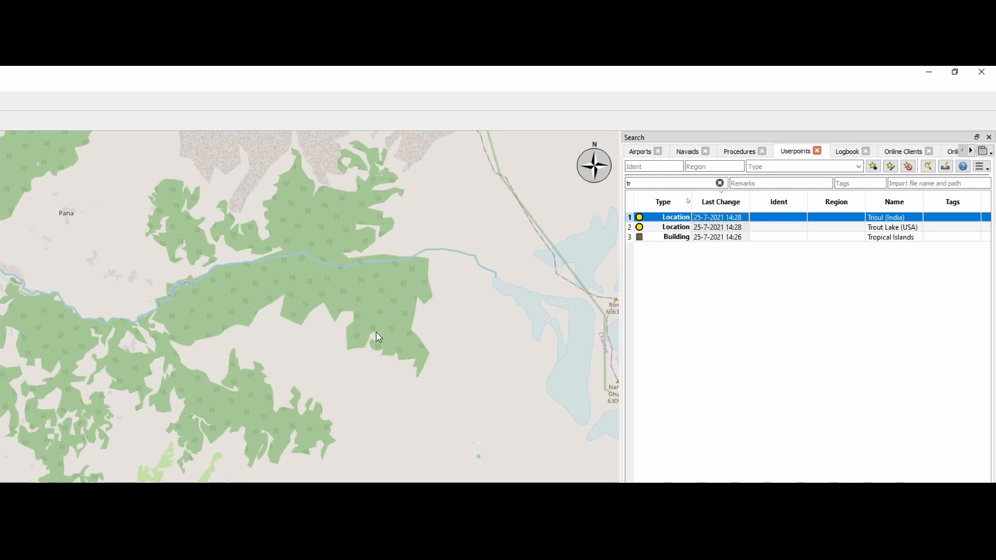
double_click(886, 217)
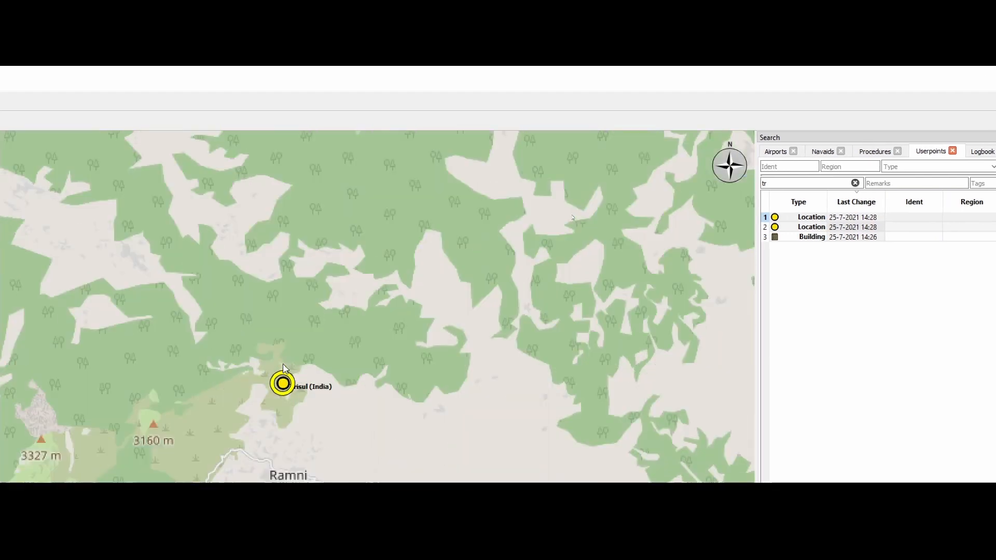
left_click_drag(282, 384, 323, 276)
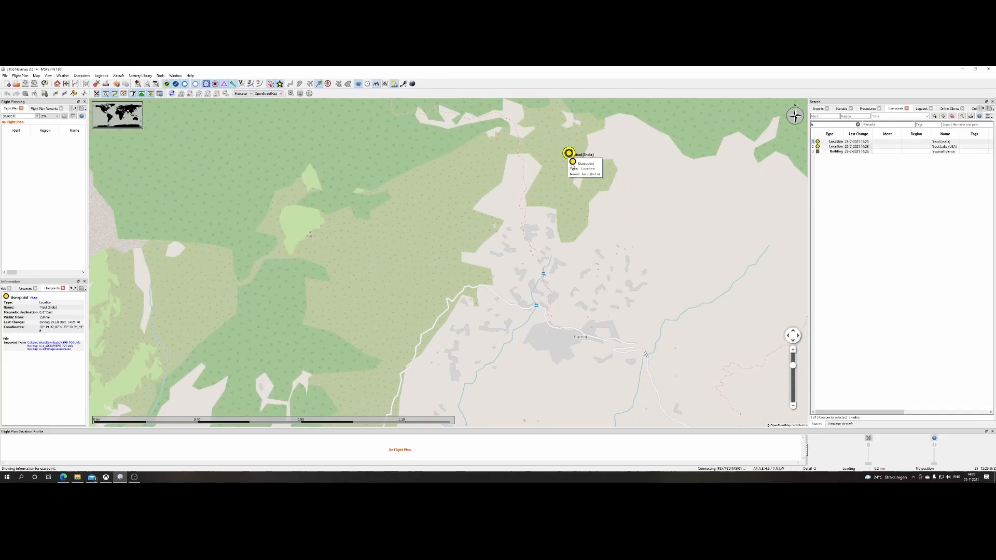
mouse_move(409, 174)
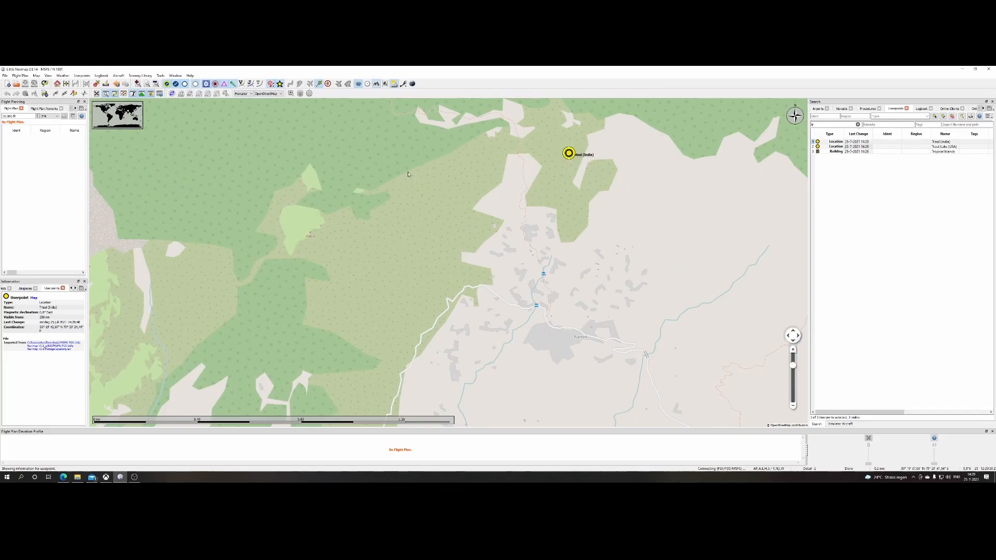
mouse_move(422, 172)
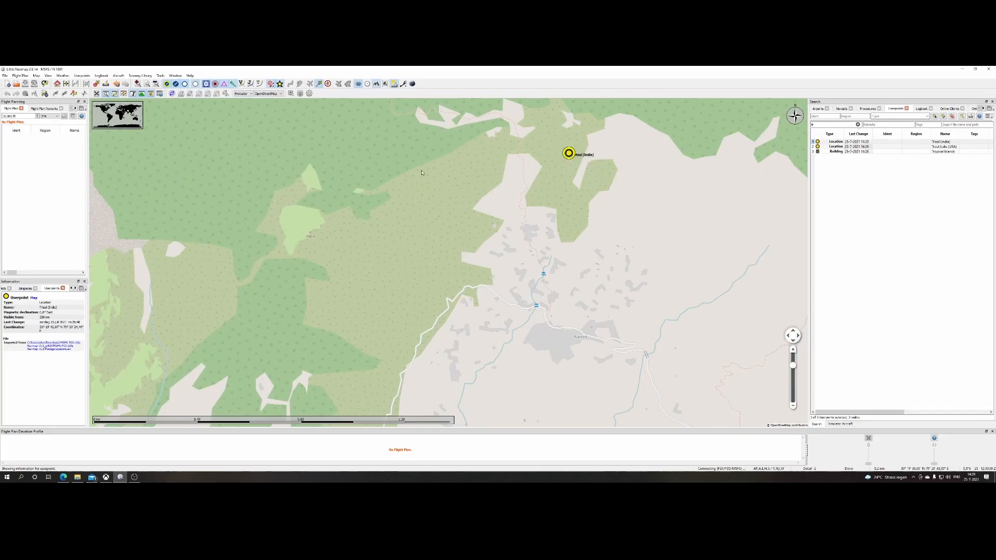
mouse_move(162, 277)
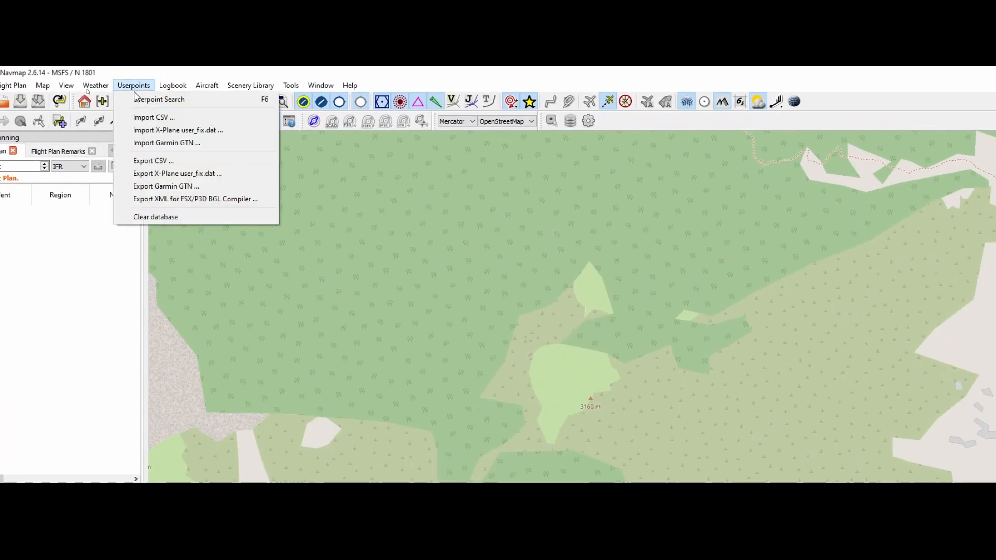
Clear the userpoints database and confirm deleting all userpoints
left_click(156, 216)
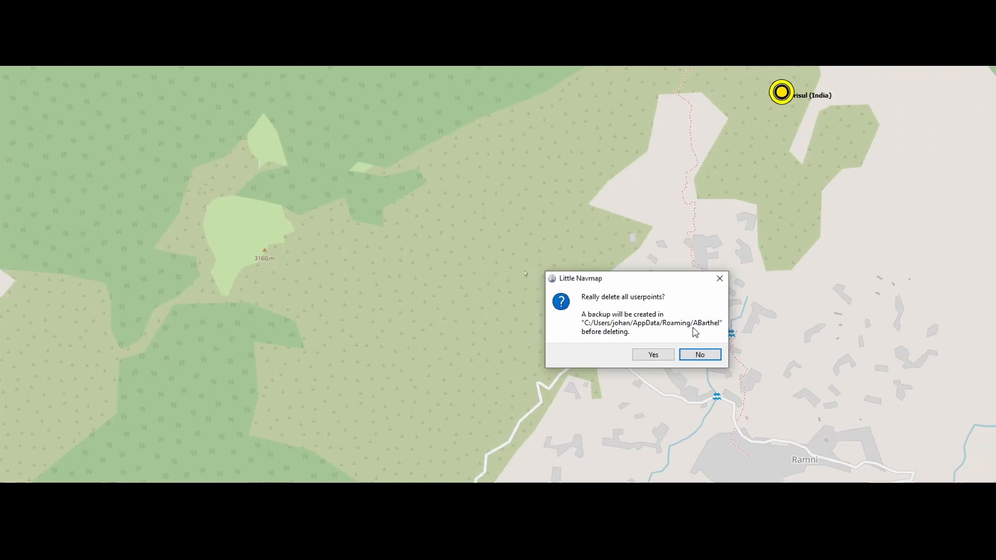
mouse_move(680, 333)
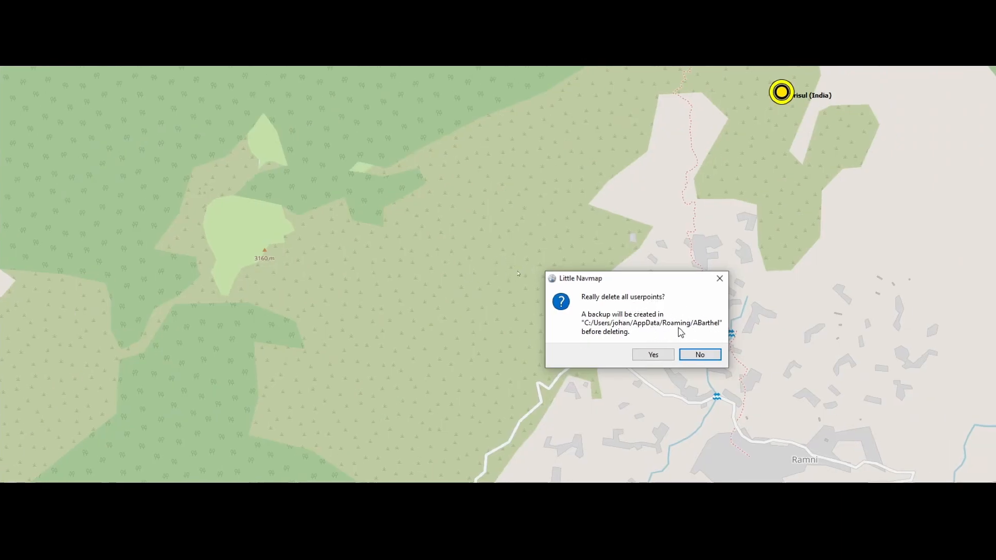
mouse_move(709, 330)
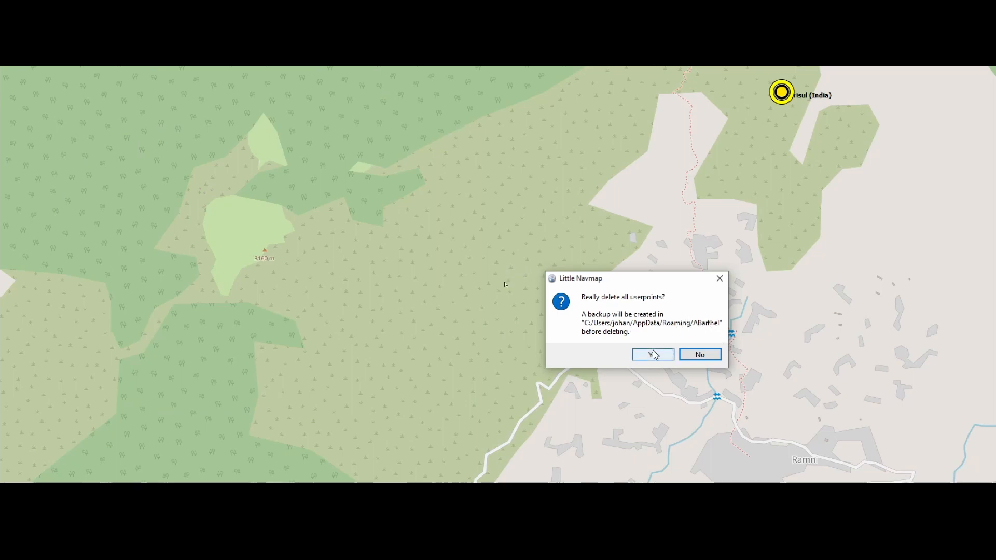
left_click(652, 354)
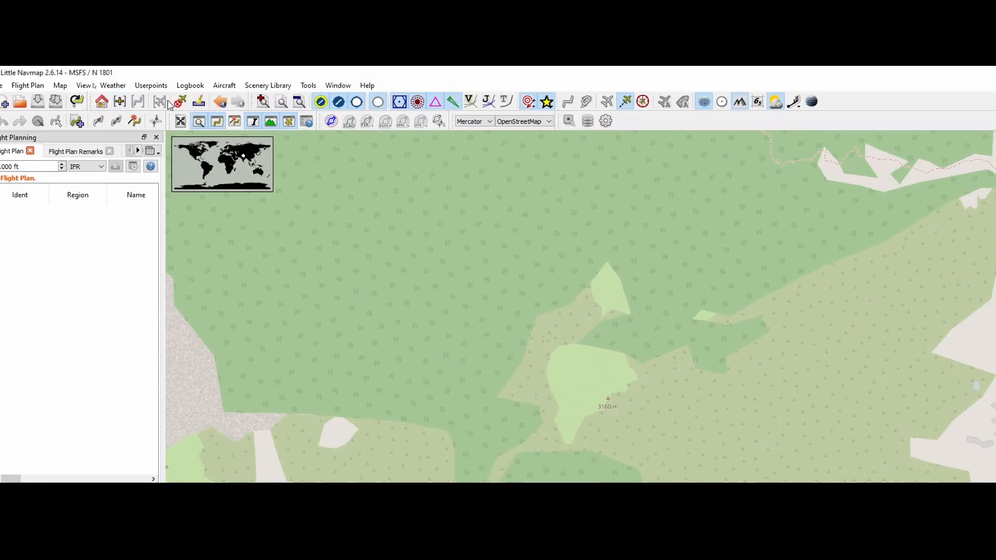
Show the Userpoints menu with the Import CSV option highlighted
left_click(150, 85)
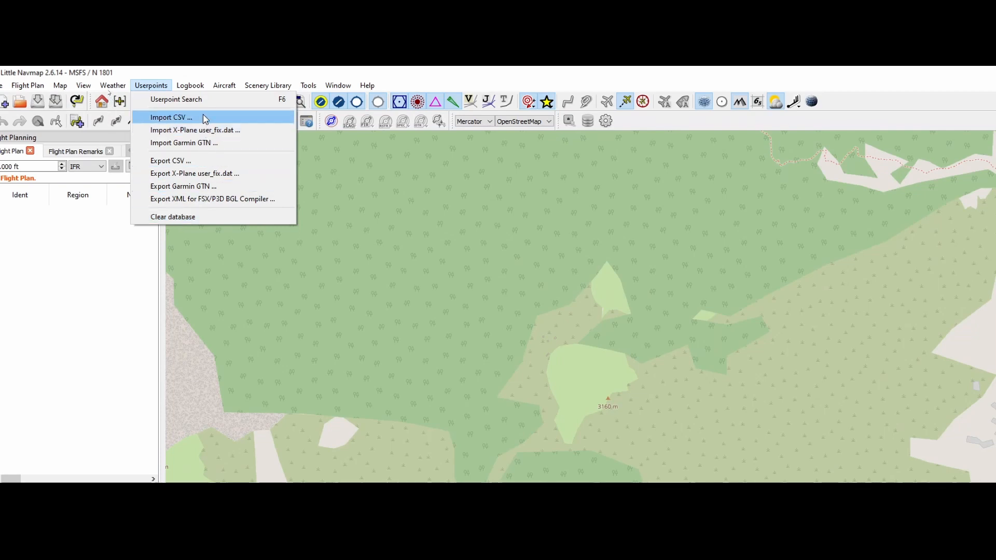
mouse_move(194, 121)
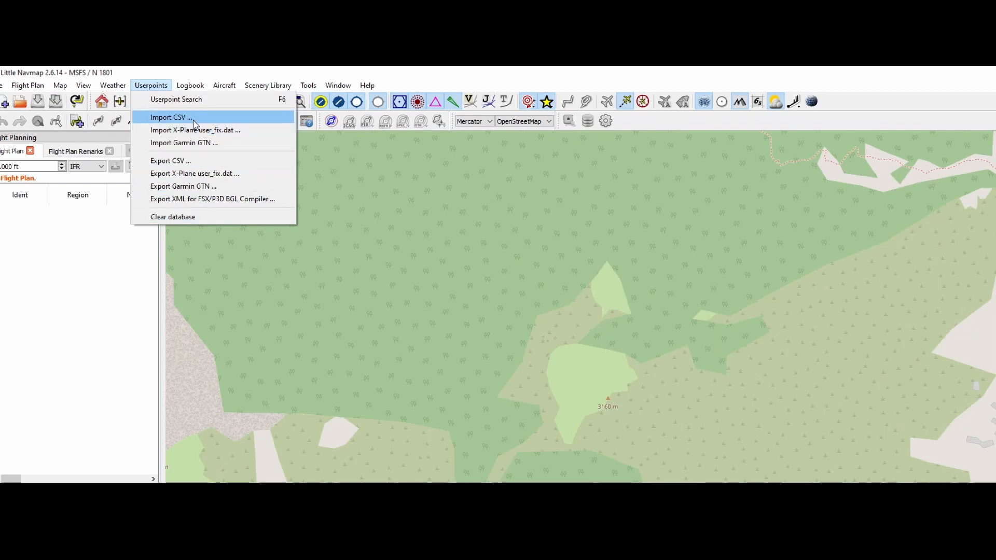